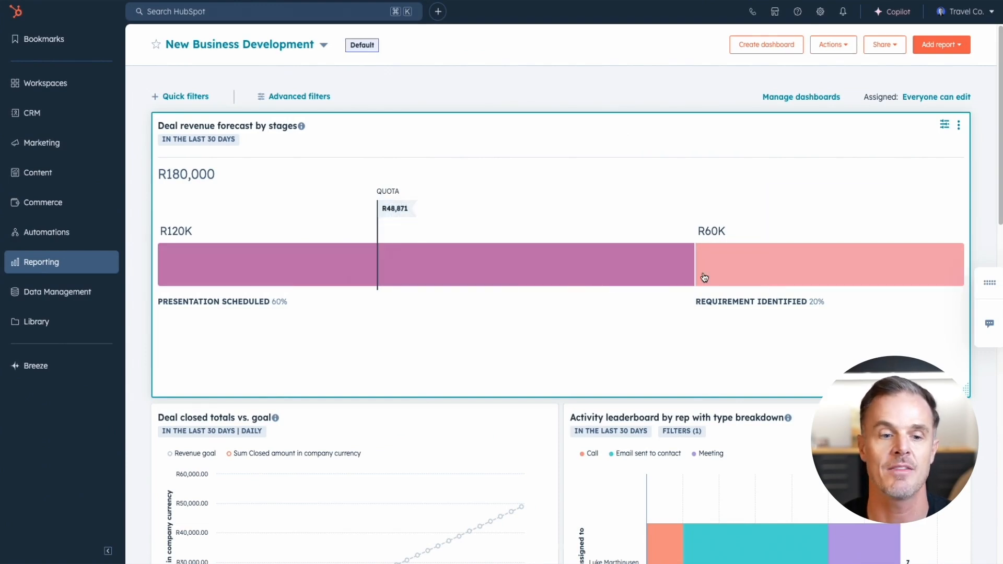
Review the deals listed under Presentation Scheduled on the dashboard, then dismiss the list.
{"action": "left_click", "coordinate": [290, 272]}
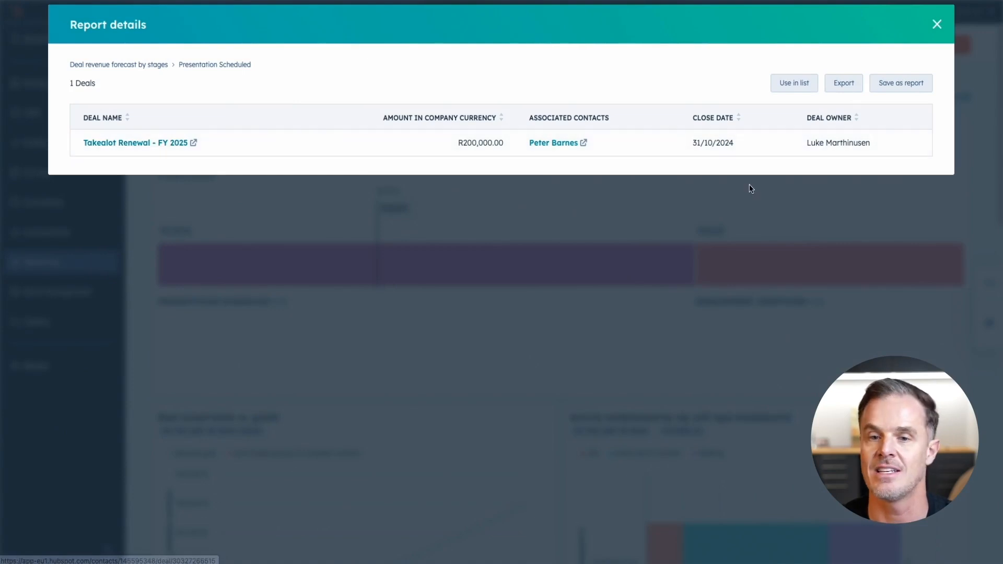
{"action": "mouse_move", "coordinate": [524, 148]}
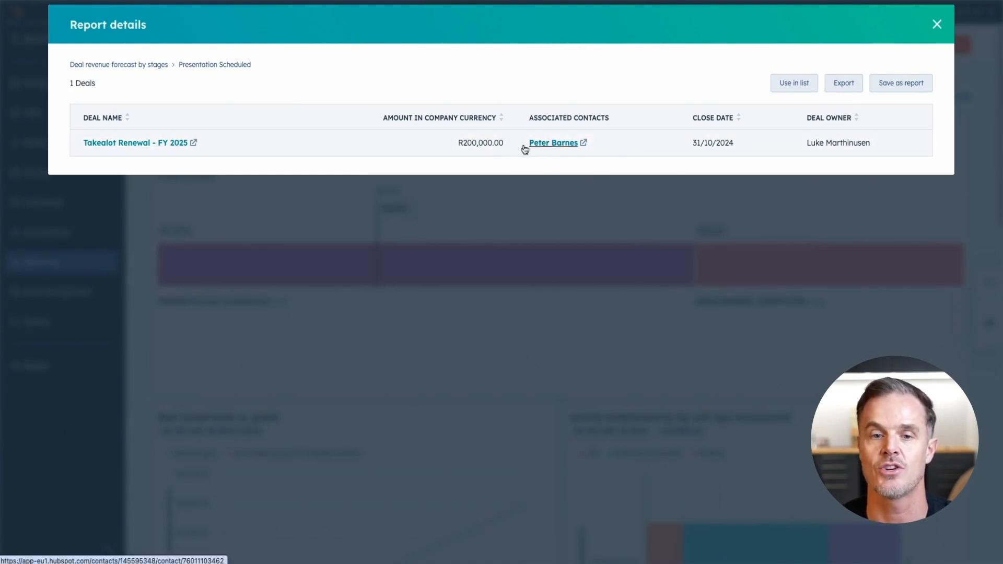
{"action": "left_click", "coordinate": [936, 26]}
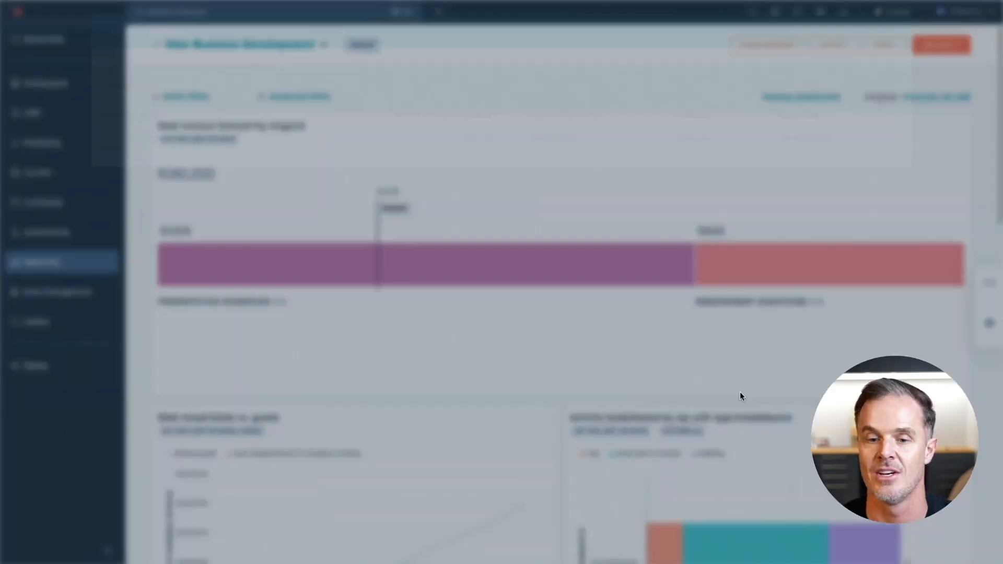
{"action": "scroll", "scroll_direction": "down", "scroll_amount": 3}
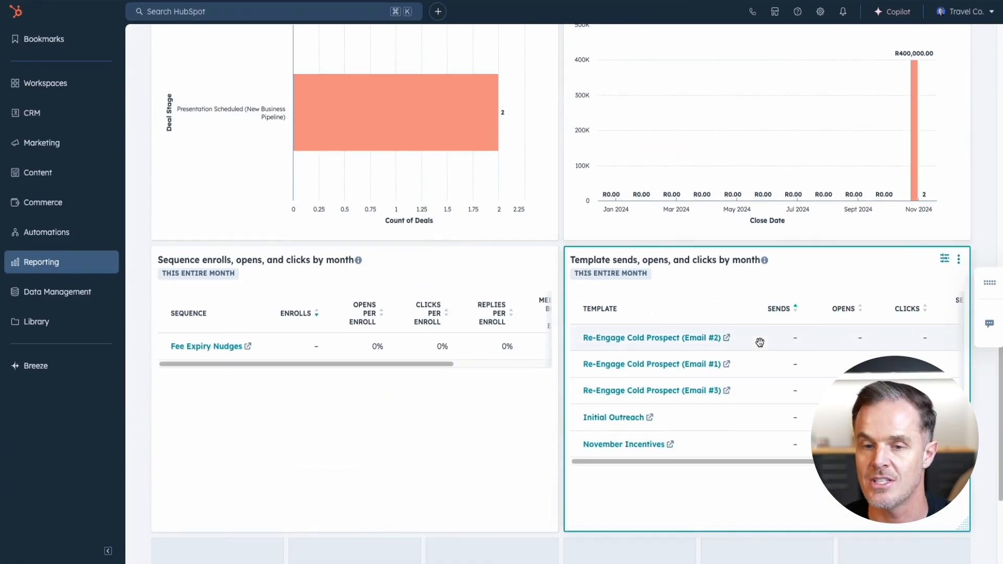
{"action": "scroll", "scroll_direction": "up", "scroll_amount": 3}
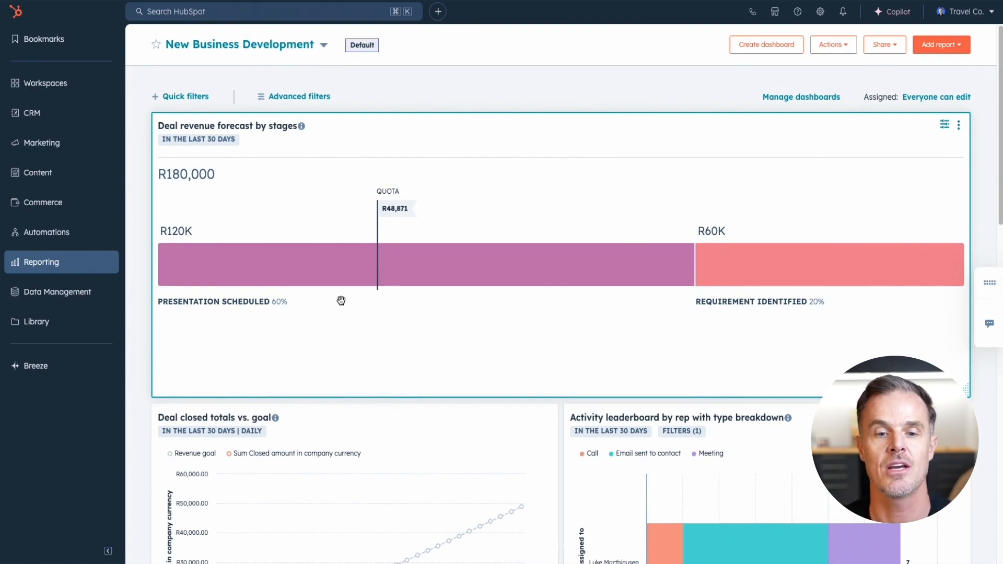
{"action": "mouse_move", "coordinate": [515, 304]}
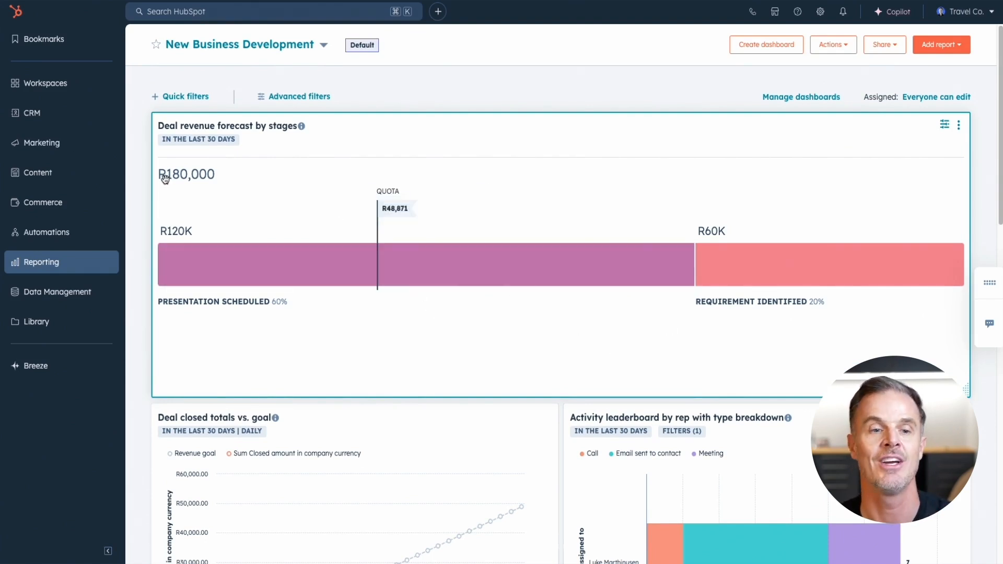
{"action": "mouse_move", "coordinate": [249, 265]}
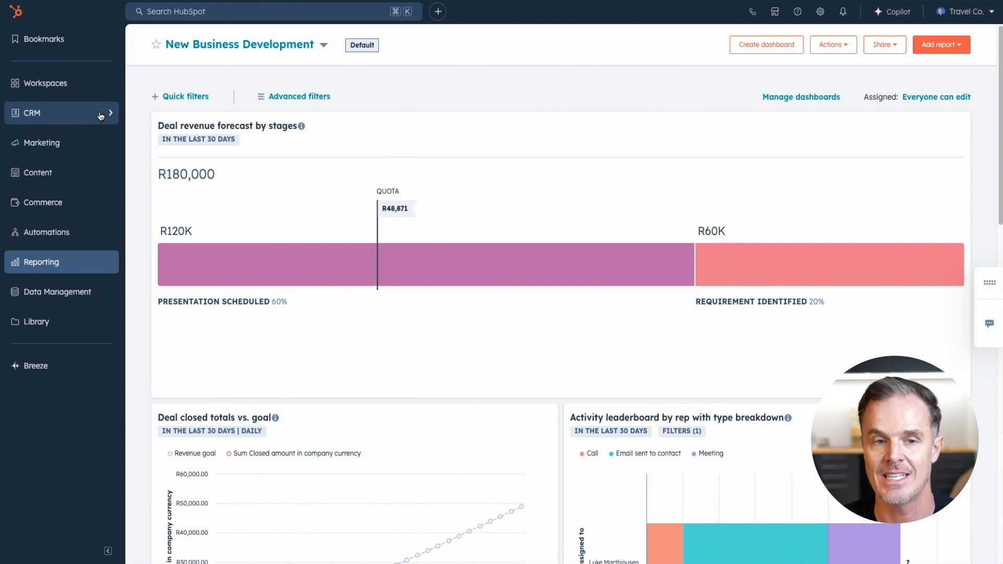
Go to the Companies list of seven records via the CRM sidebar menu.
{"action": "left_click", "coordinate": [32, 112]}
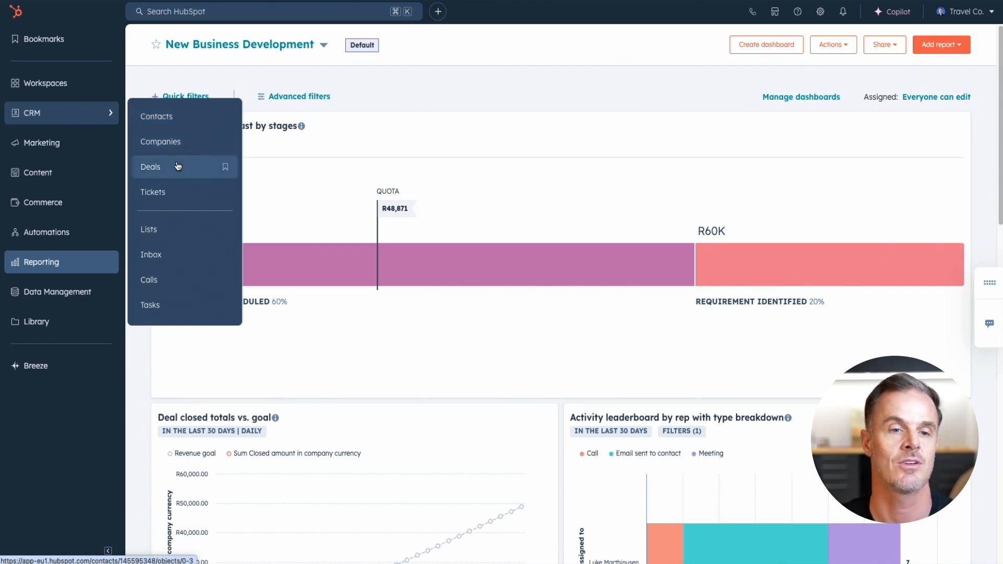
{"action": "mouse_move", "coordinate": [179, 142]}
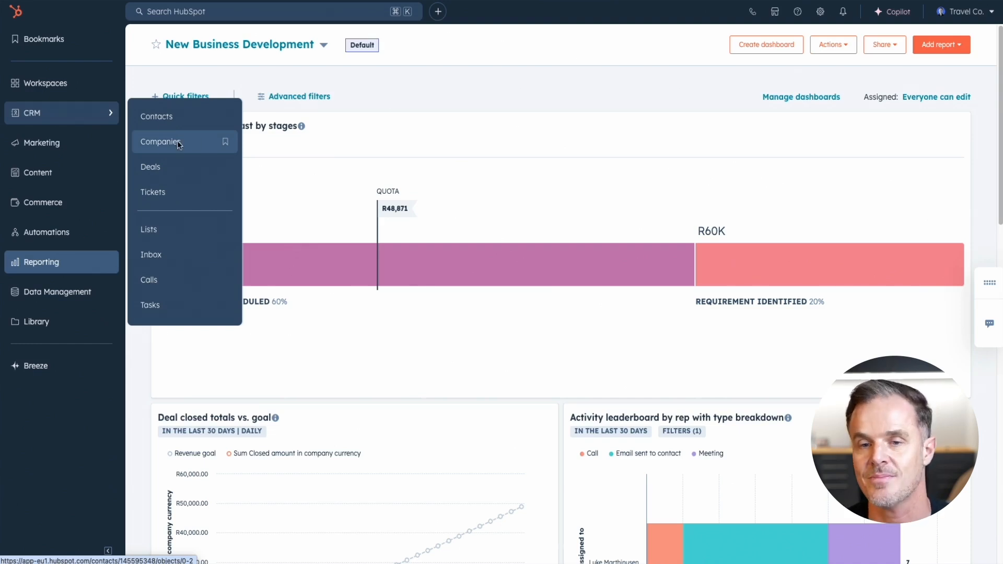
{"action": "left_click", "coordinate": [165, 142]}
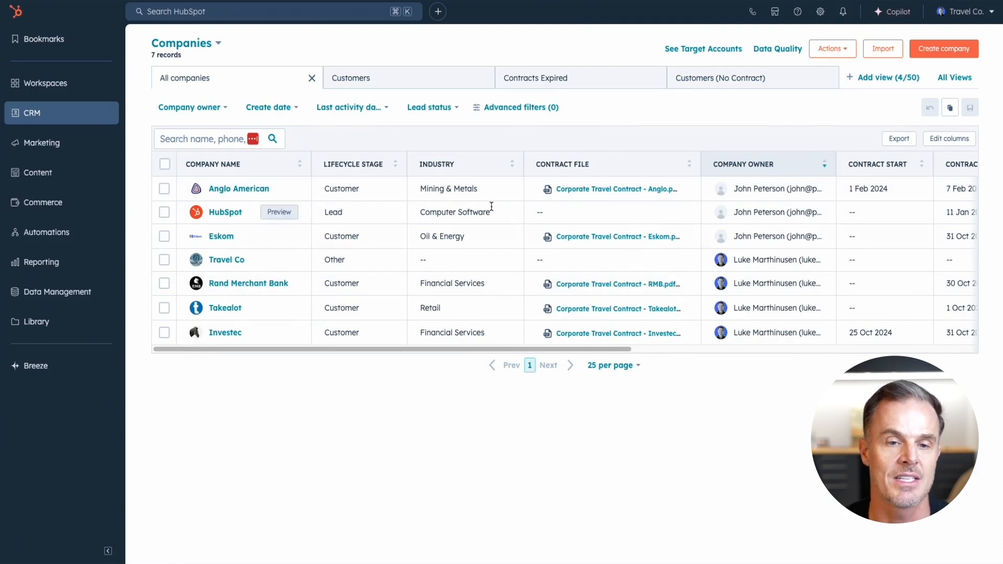
Check the lifecycle stages of Anglo American, HubSpot and Travel Co.
{"action": "left_click", "coordinate": [357, 188]}
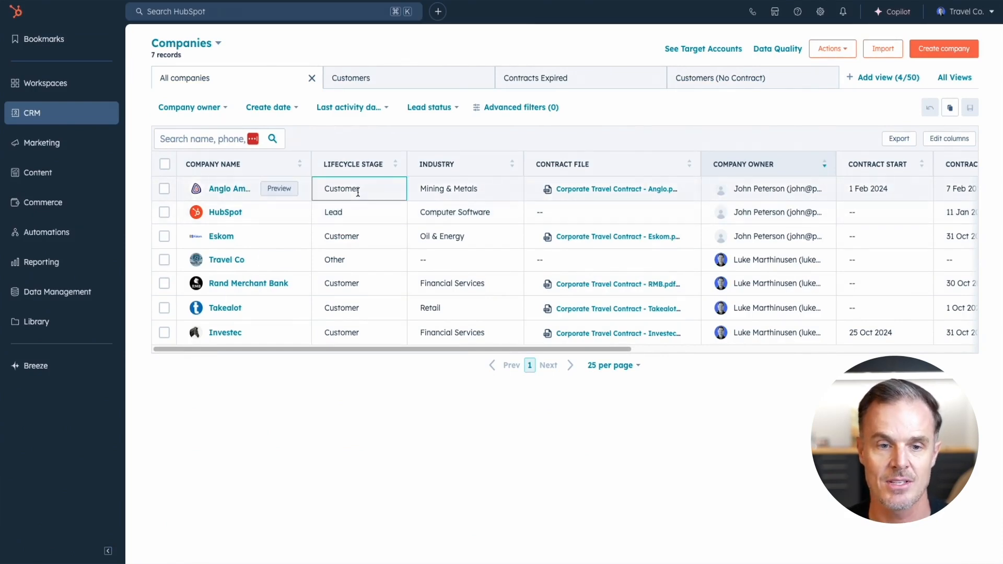
{"action": "left_click", "coordinate": [350, 212]}
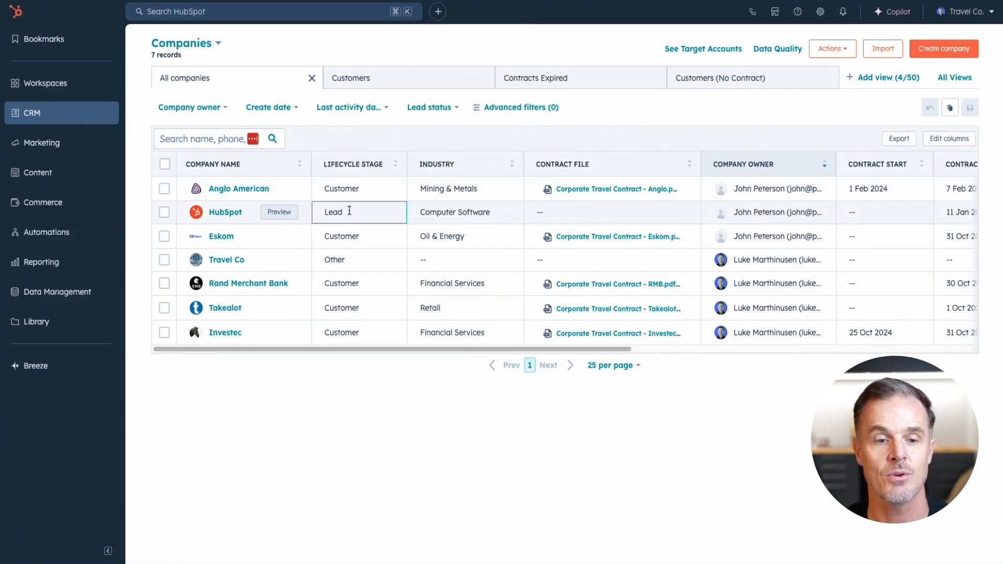
{"action": "left_click", "coordinate": [359, 259]}
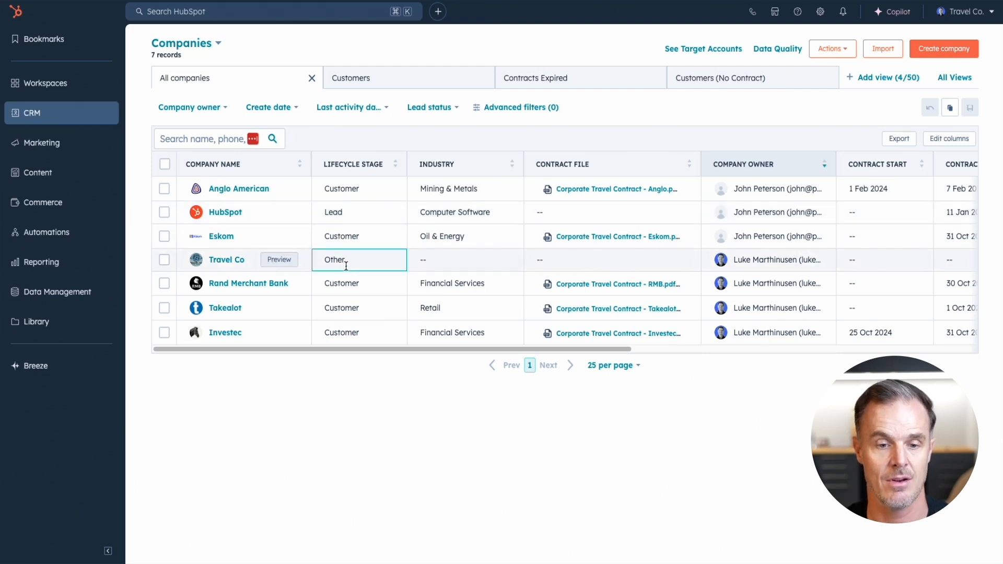
Set Rand Merchant Bank's lifecycle stage to Opportunity and inspect the Anglo American contract file link.
{"action": "left_click", "coordinate": [357, 284]}
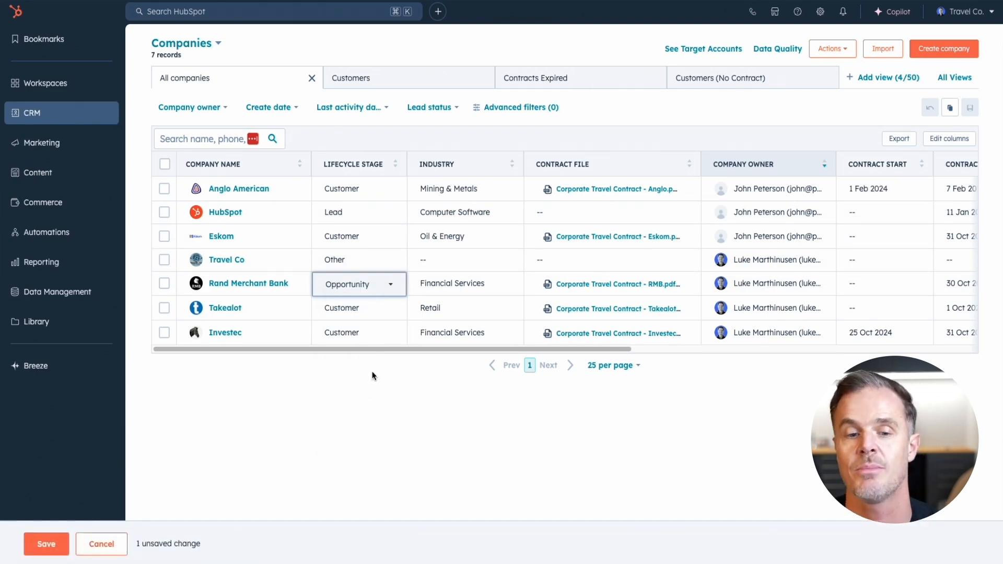
{"action": "left_click", "coordinate": [46, 558]}
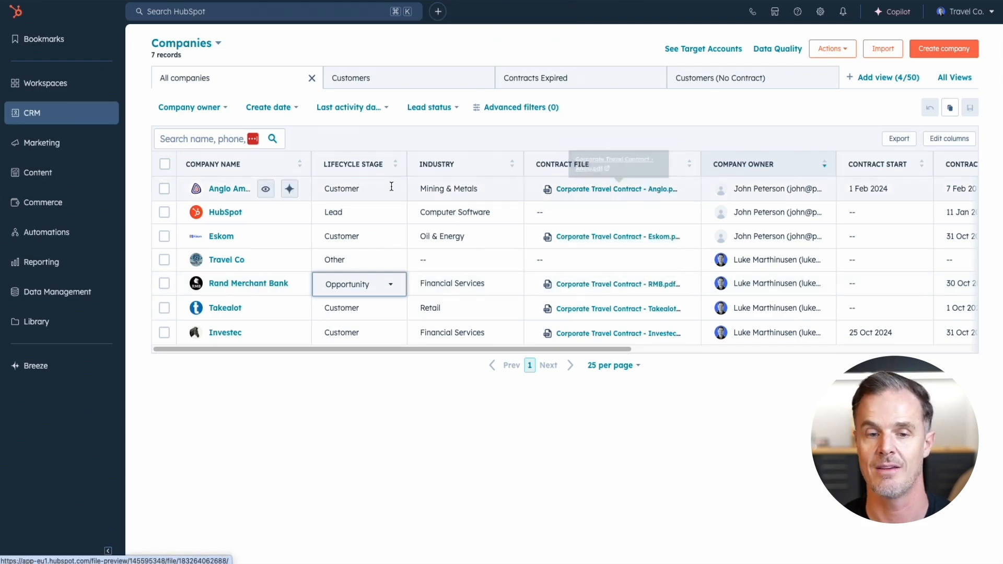
{"action": "mouse_move", "coordinate": [595, 194]}
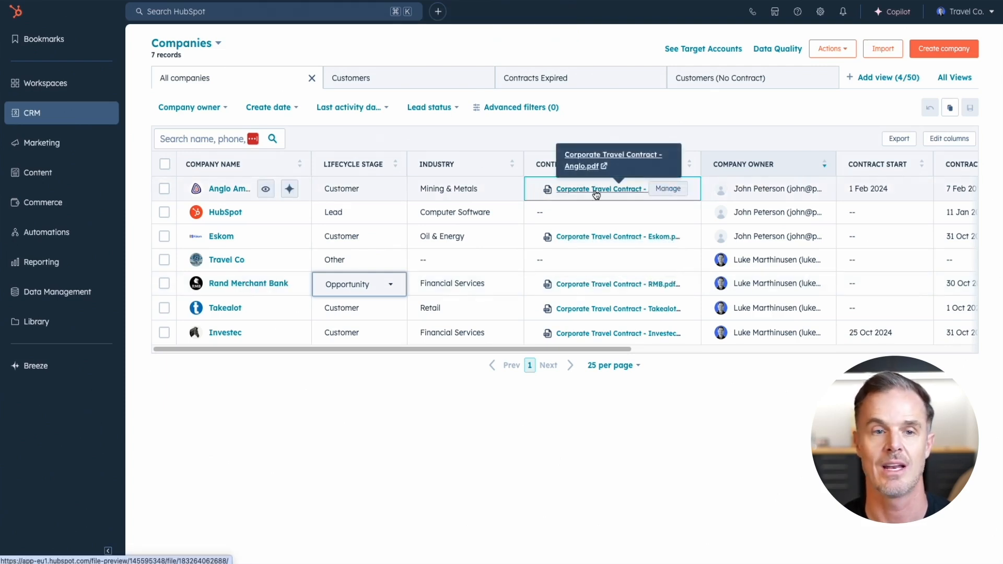
{"action": "left_click", "coordinate": [596, 189]}
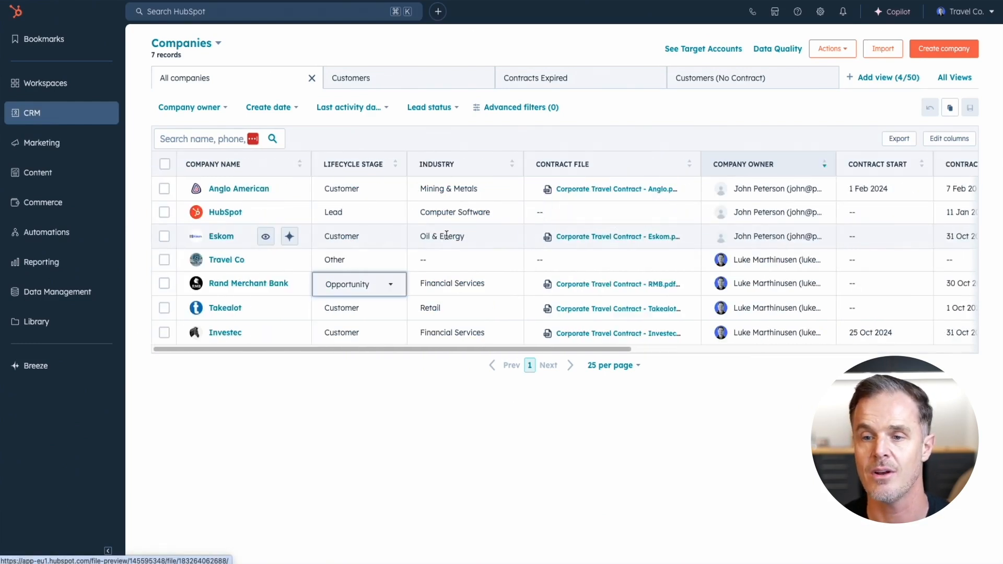
{"action": "scroll", "scroll_direction": "right", "scroll_amount": 3}
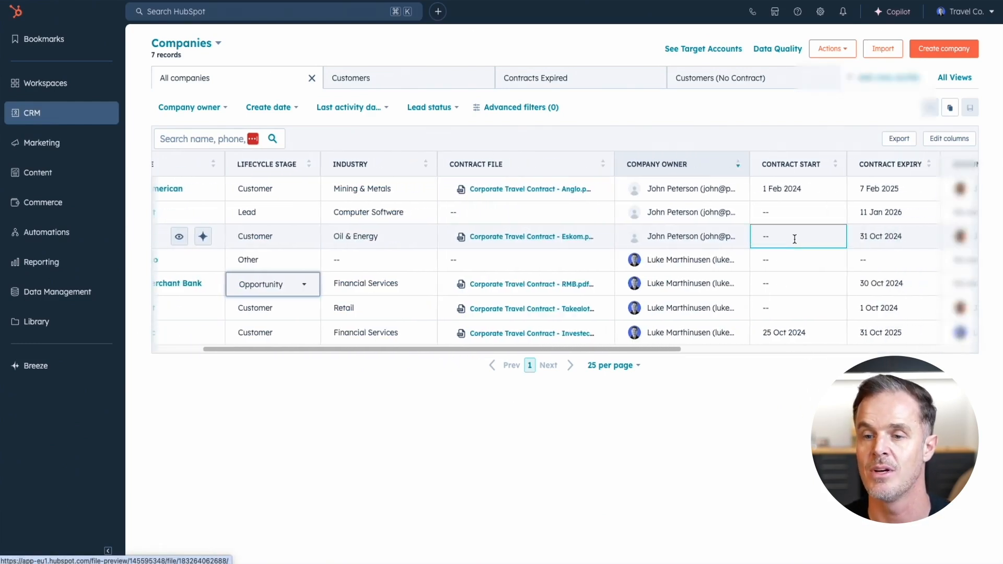
{"action": "scroll", "scroll_direction": "right", "scroll_amount": 3}
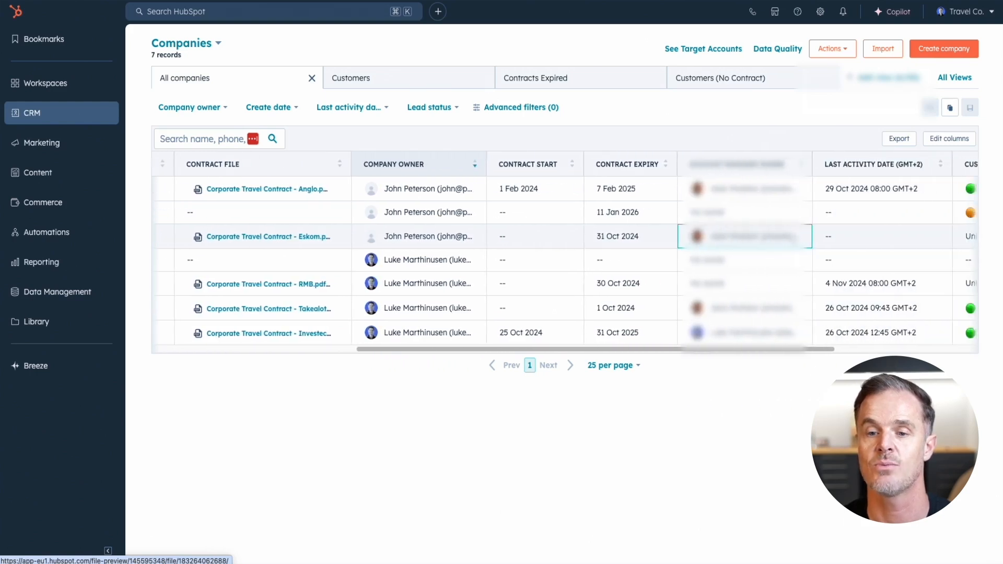
{"action": "scroll", "scroll_direction": "right", "scroll_amount": 3}
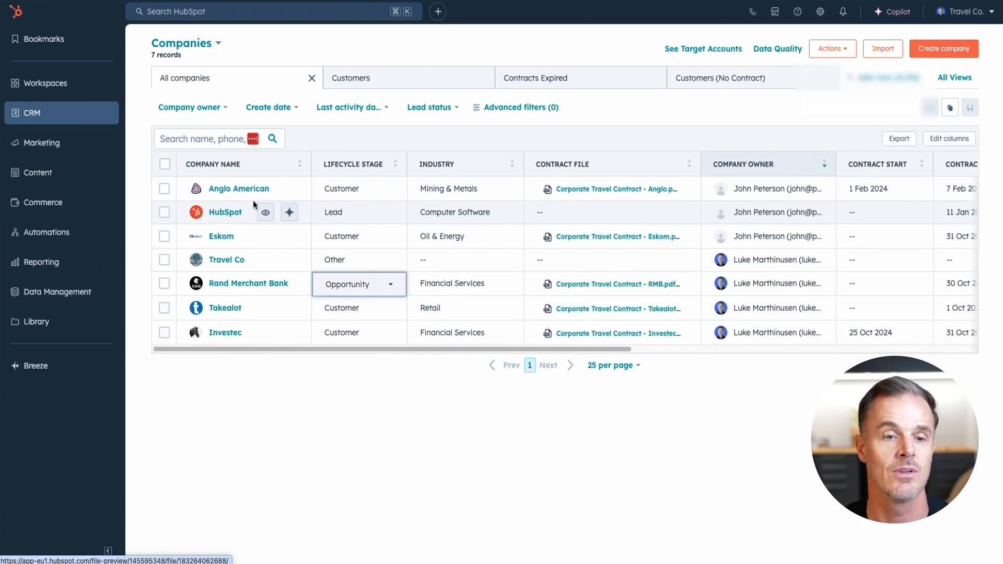
{"action": "mouse_move", "coordinate": [233, 190]}
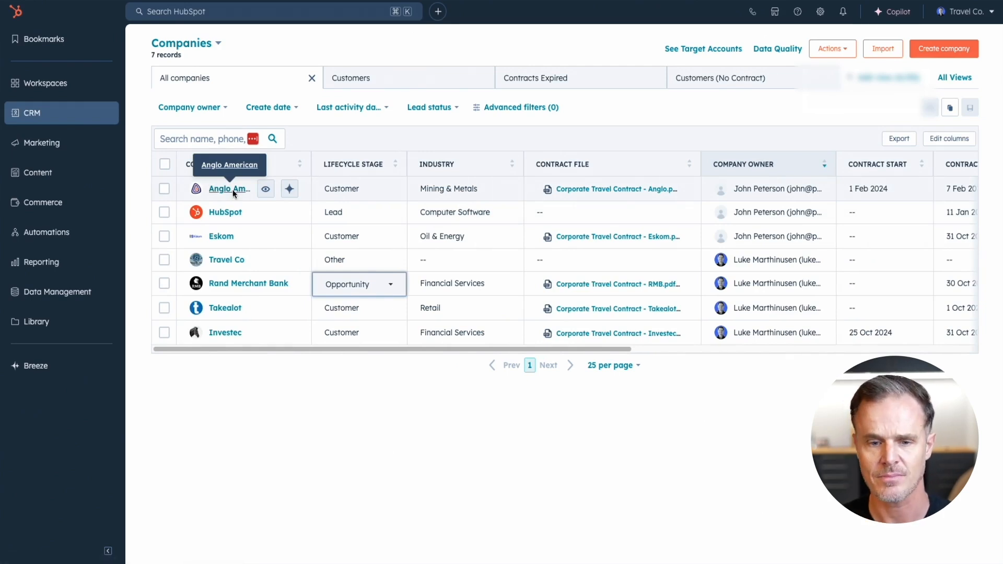
Show the Anglo American company record's Overview summary instead of its activity timeline.
{"action": "left_click", "coordinate": [225, 188]}
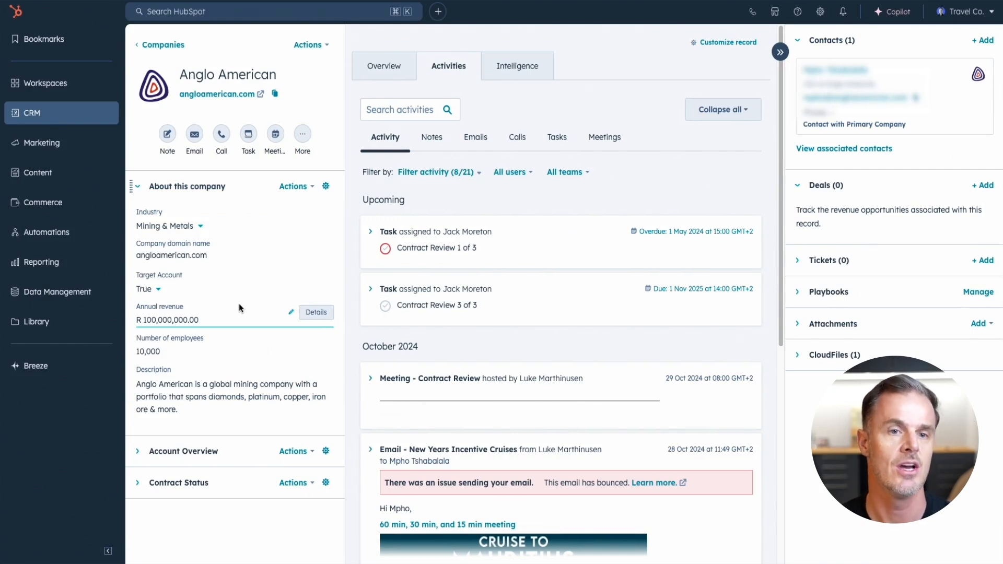
{"action": "mouse_move", "coordinate": [249, 135]}
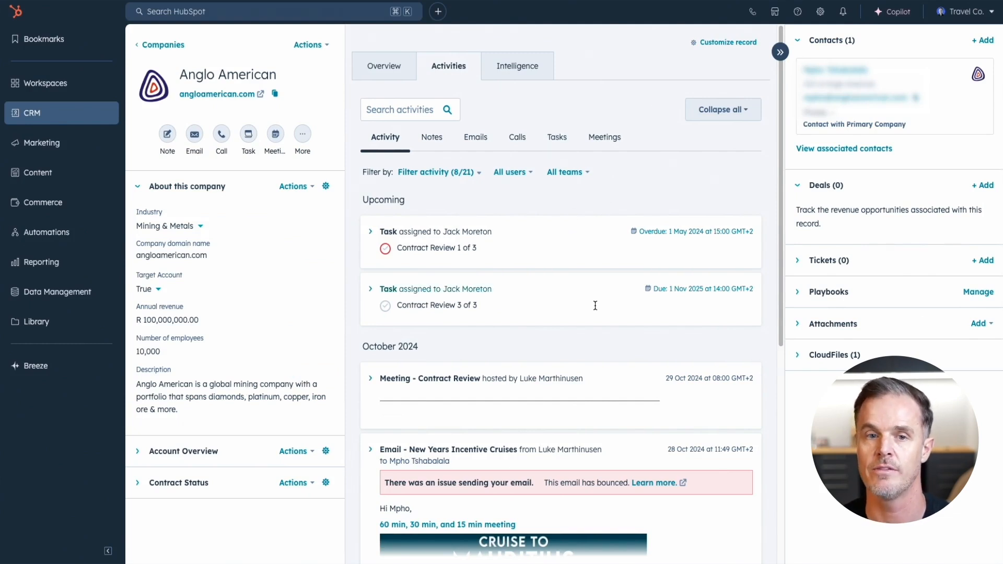
{"action": "left_click", "coordinate": [385, 66]}
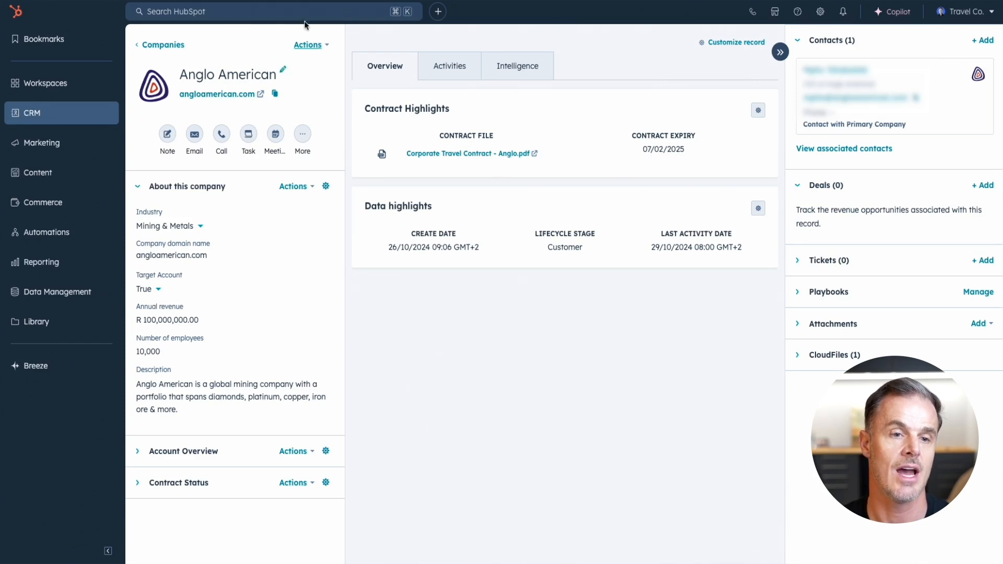
Scroll the Overview to the Contract Status card with contract start, 07/02/2025 expiry and file.
{"action": "scroll", "scroll_direction": "down", "scroll_amount": 3}
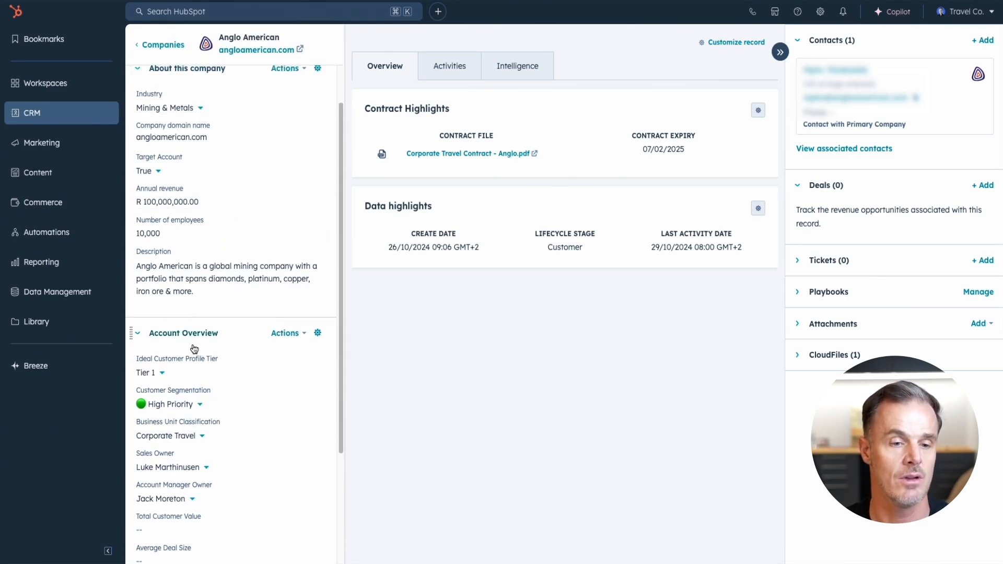
{"action": "scroll", "scroll_direction": "down", "scroll_amount": 3}
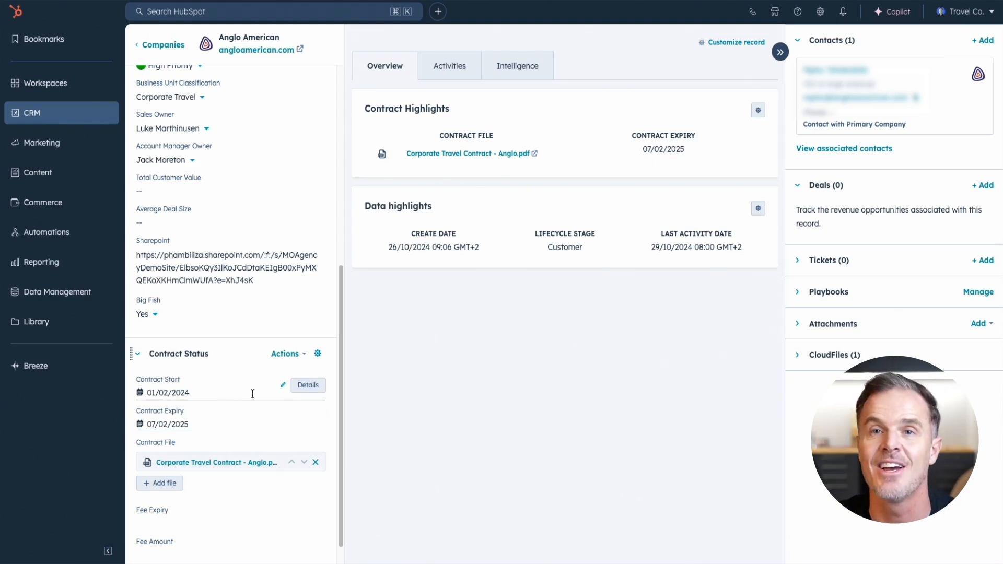
{"action": "mouse_move", "coordinate": [284, 353]}
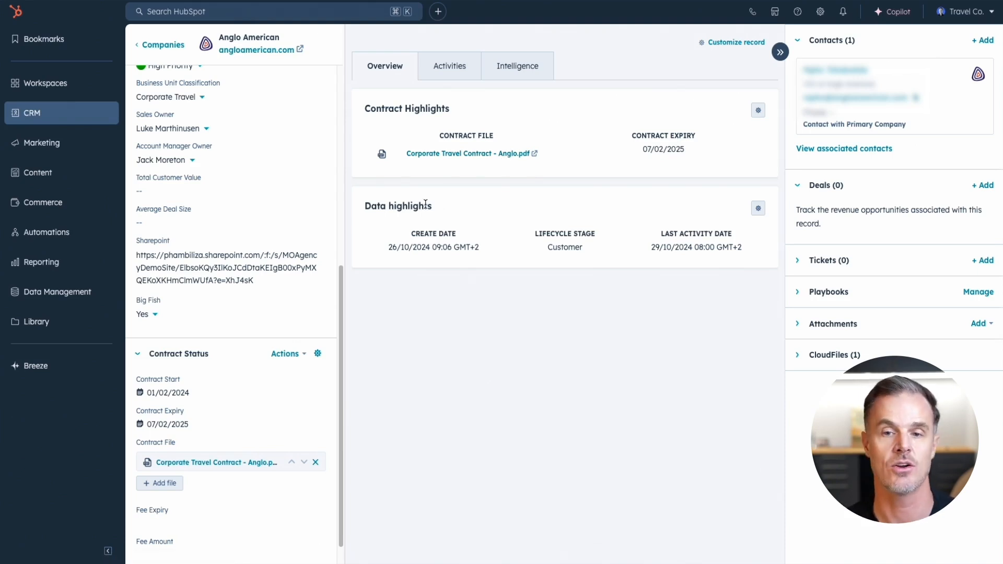
{"action": "mouse_move", "coordinate": [538, 282]}
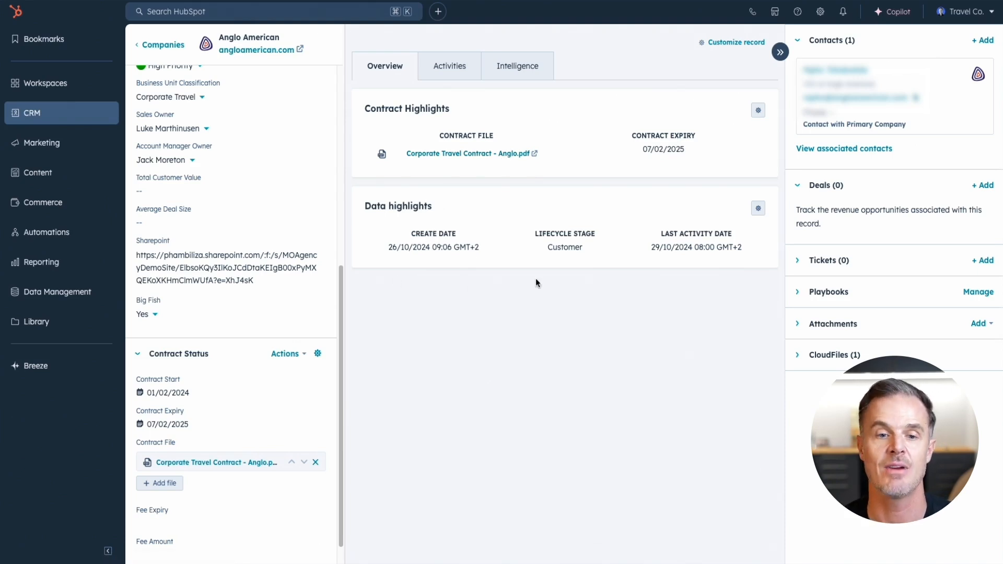
{"action": "mouse_move", "coordinate": [635, 208]}
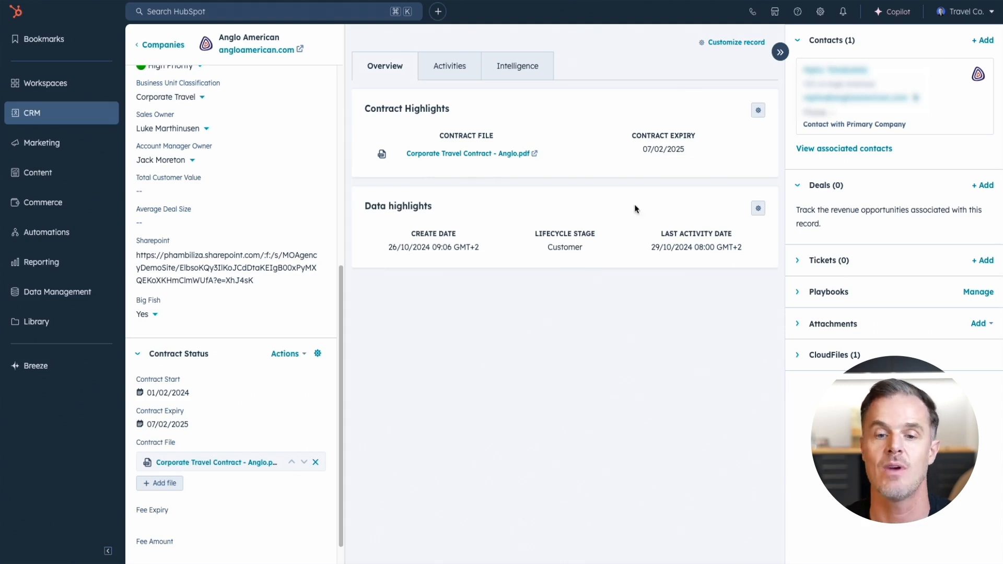
Show Anglo American's Breeze Intelligence data: description, industry and employee count.
{"action": "left_click", "coordinate": [517, 66]}
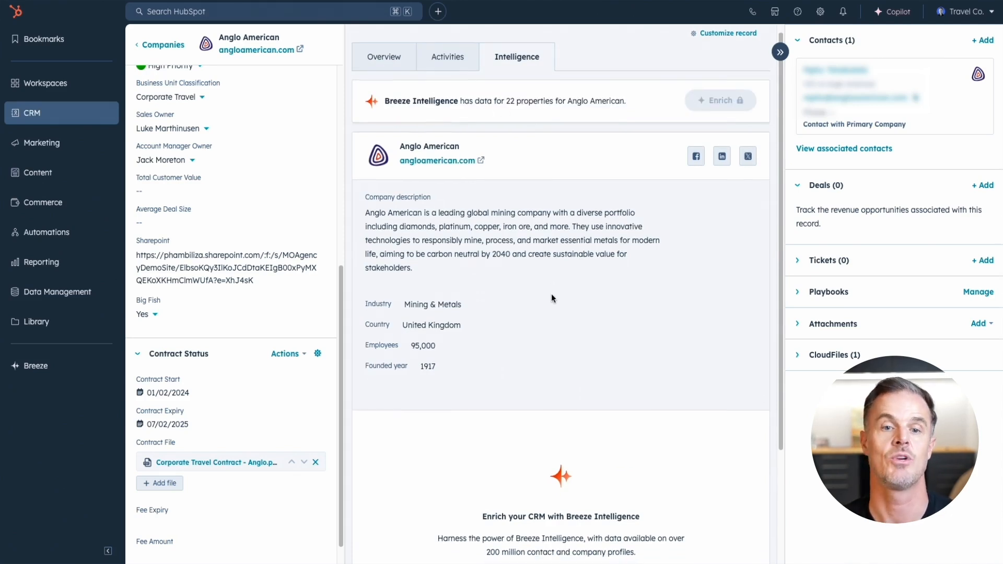
{"action": "scroll", "scroll_direction": "down", "scroll_amount": 3}
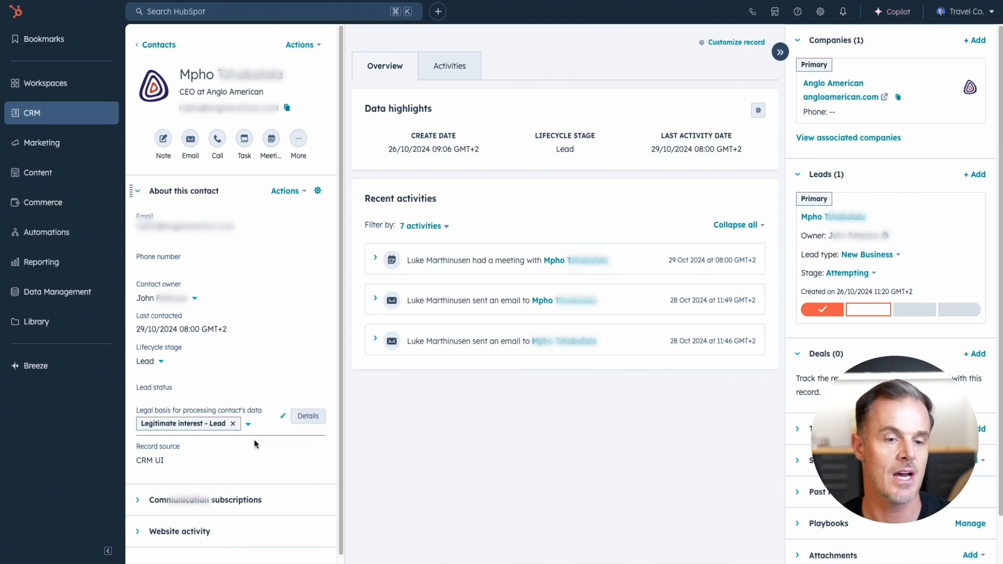
{"action": "mouse_move", "coordinate": [593, 303]}
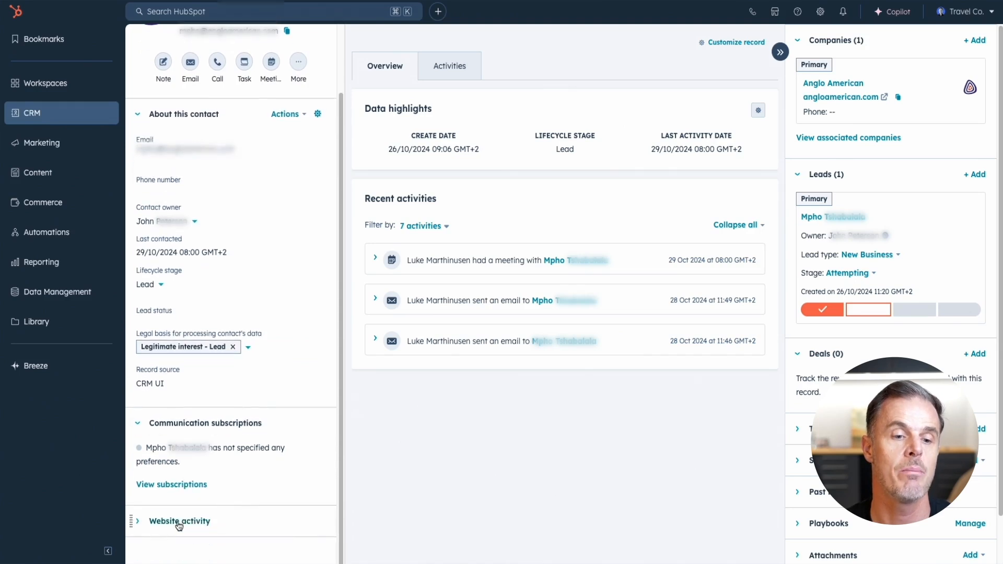
Expand the CEO contact's Communication subscriptions, showing no preferences specified.
{"action": "left_click", "coordinate": [179, 520]}
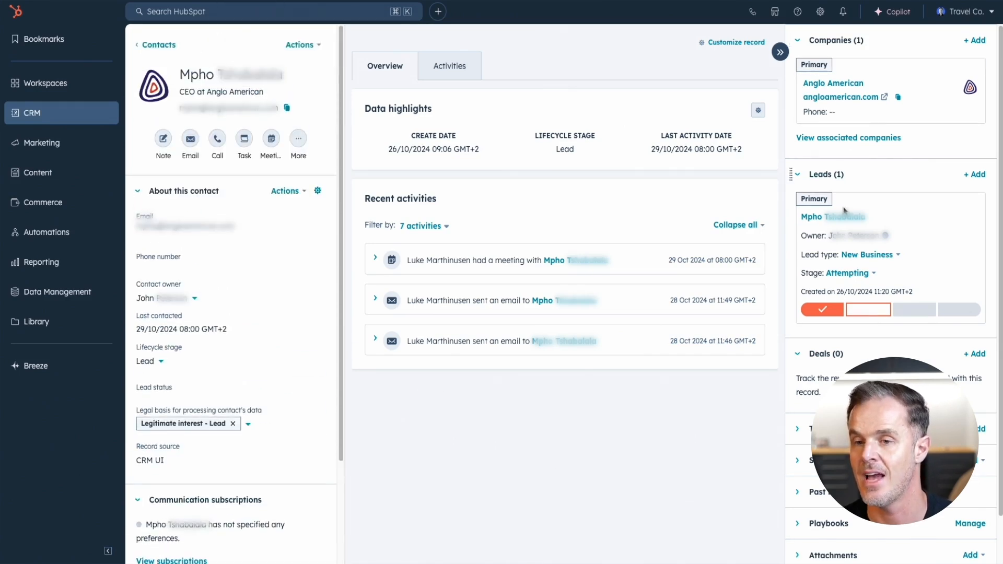
{"action": "mouse_move", "coordinate": [865, 265]}
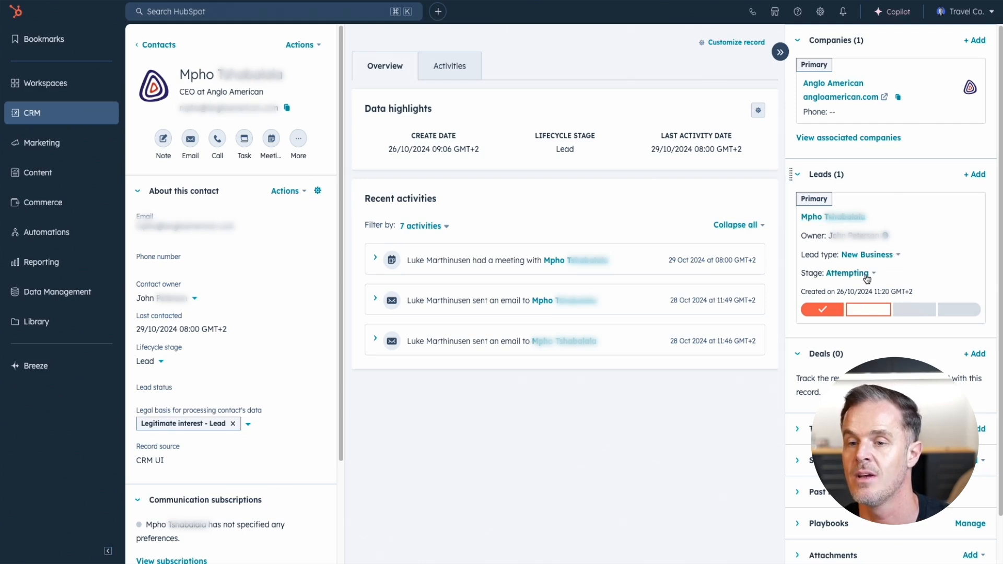
{"action": "mouse_move", "coordinate": [871, 276]}
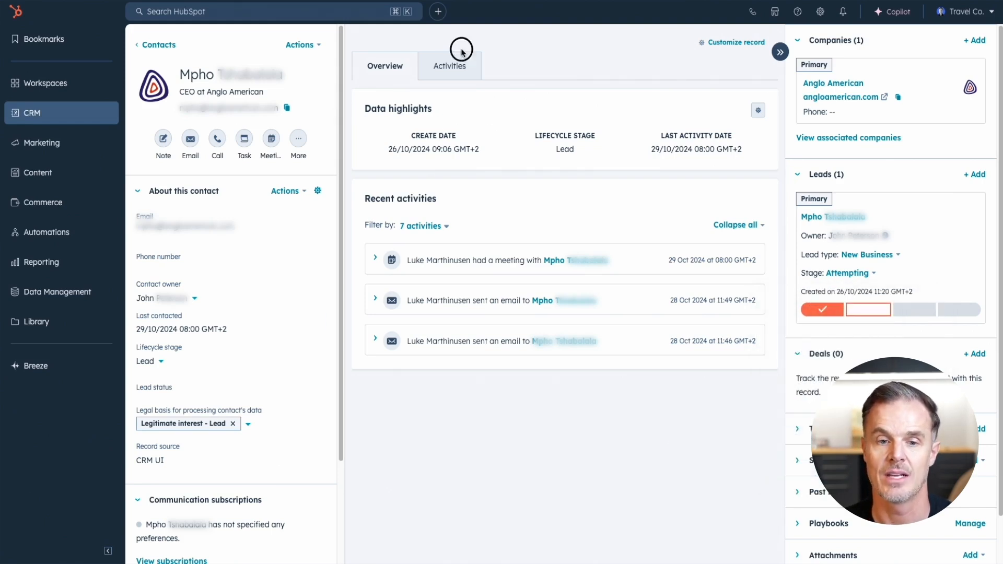
Review the contact's Activities timeline with the bounced New Years Incentive Cruises email, returning to the top.
{"action": "left_click", "coordinate": [462, 53]}
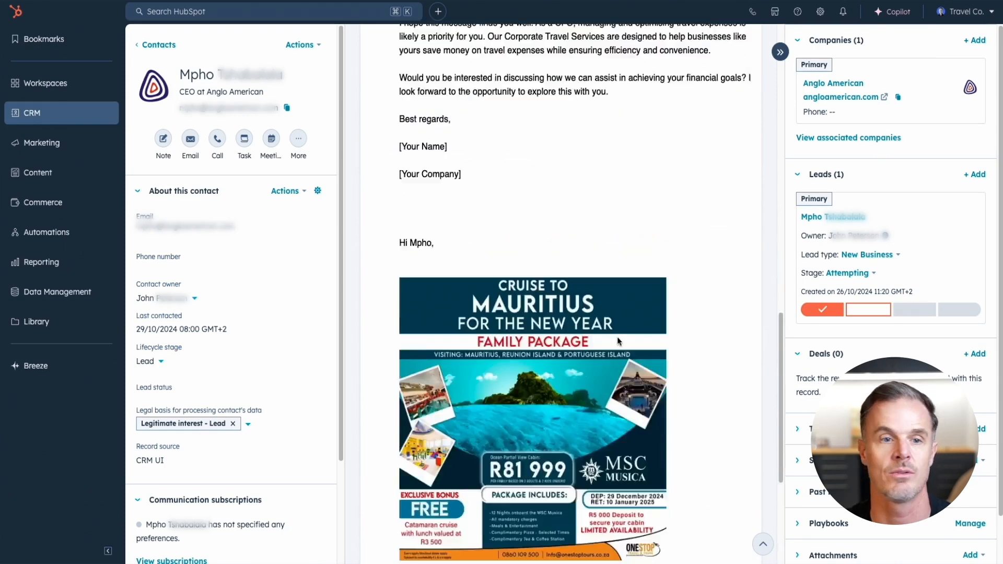
{"action": "scroll", "scroll_direction": "down", "scroll_amount": 3}
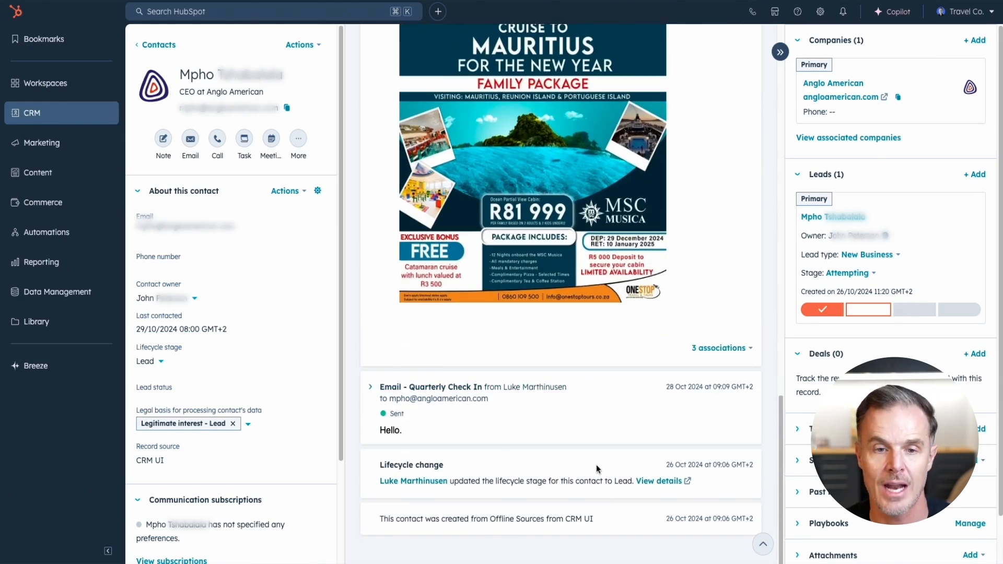
{"action": "left_click", "coordinate": [448, 65]}
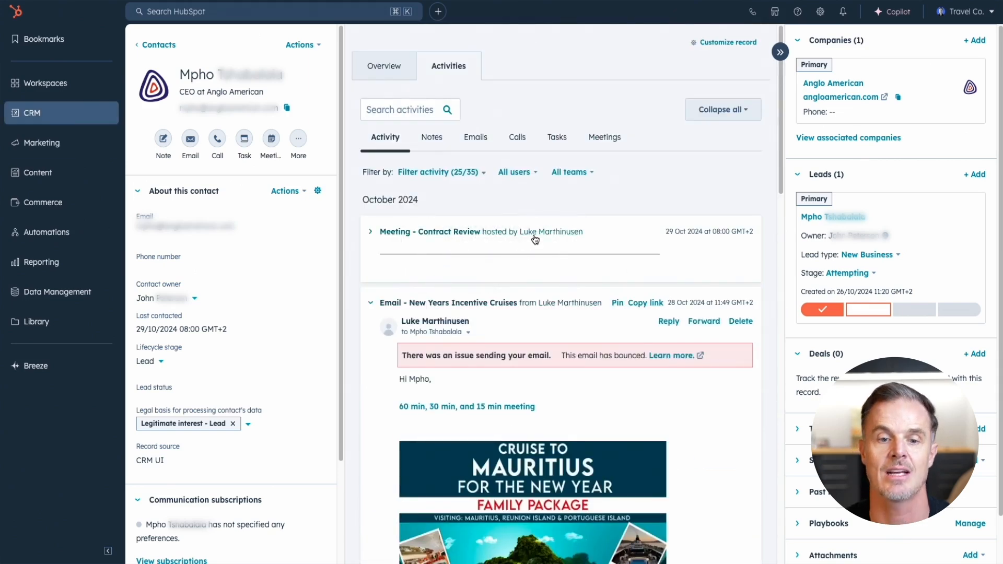
{"action": "mouse_move", "coordinate": [555, 412]}
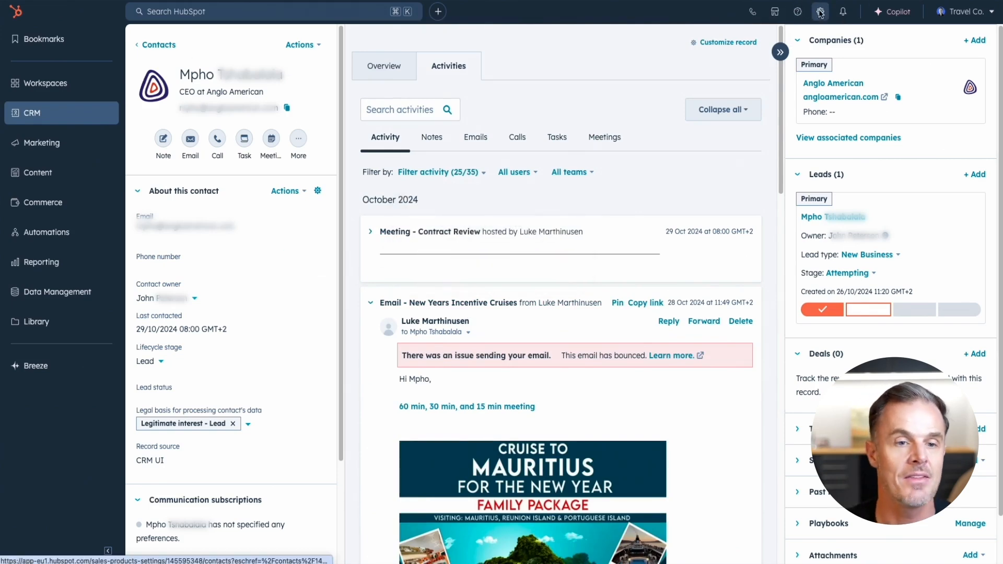
Go to the Email section of General under Your Preferences in HubSpot settings.
{"action": "left_click", "coordinate": [819, 11]}
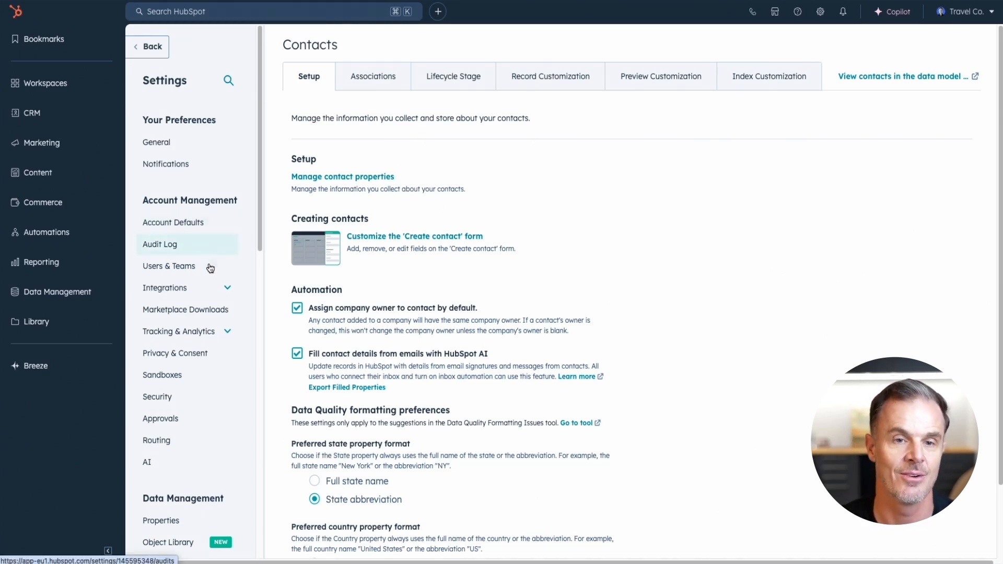
{"action": "mouse_move", "coordinate": [194, 158]}
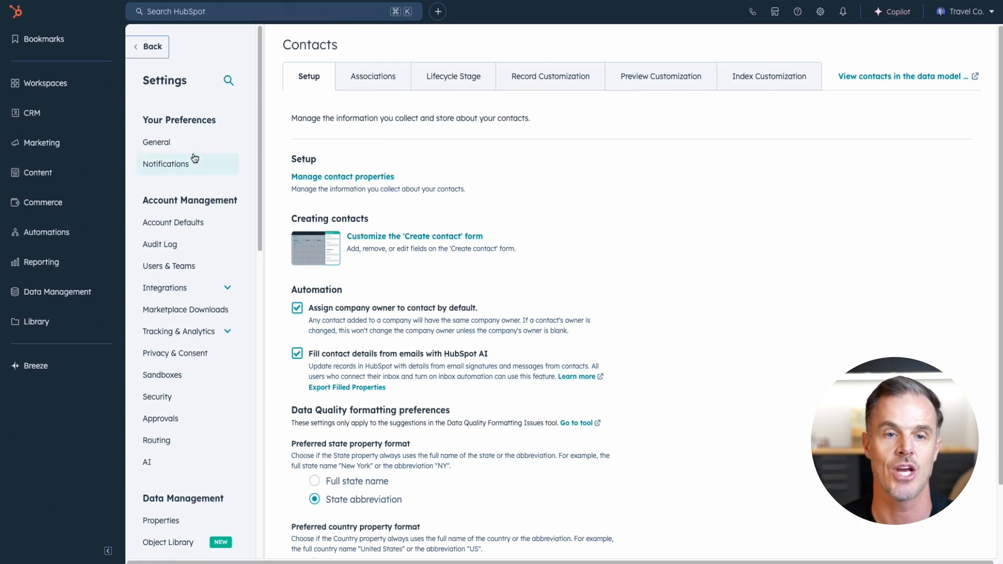
{"action": "left_click", "coordinate": [171, 142]}
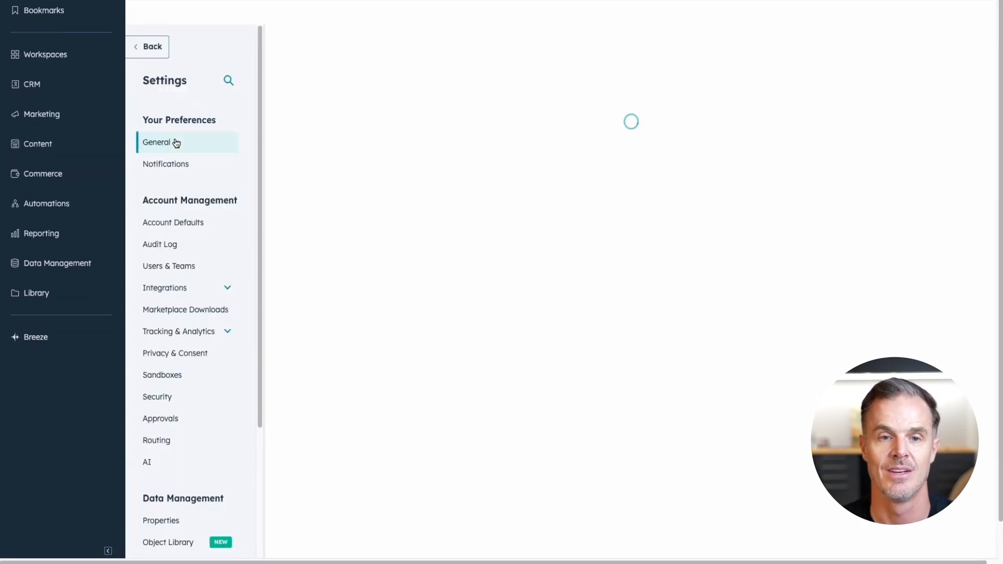
{"action": "left_click", "coordinate": [157, 142]}
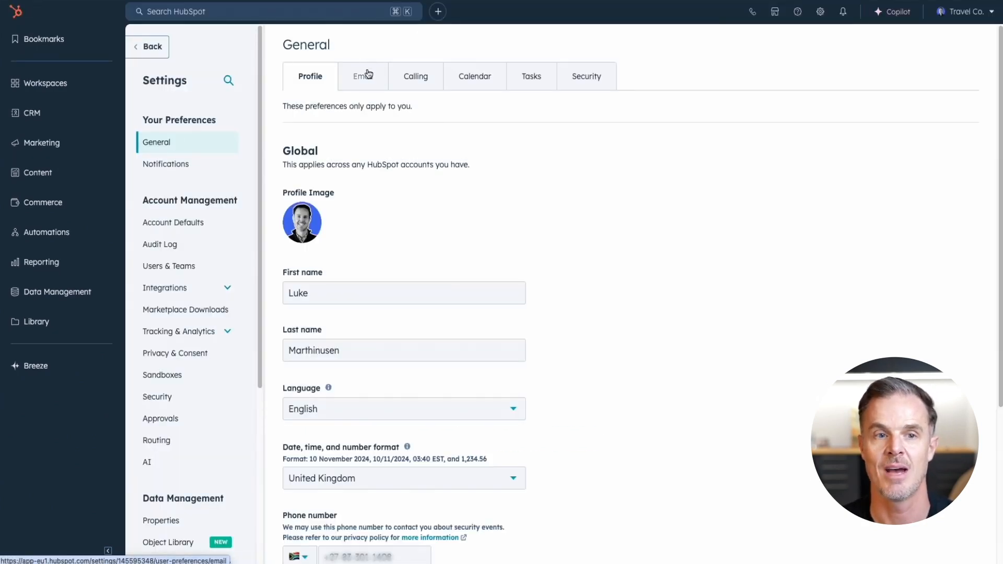
{"action": "left_click", "coordinate": [361, 76]}
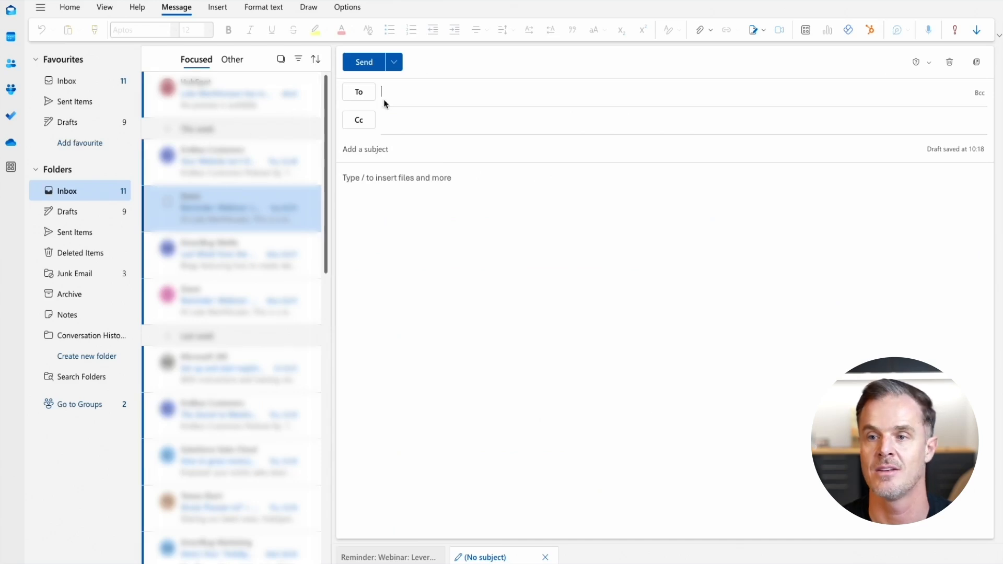
{"action": "mouse_move", "coordinate": [445, 119]}
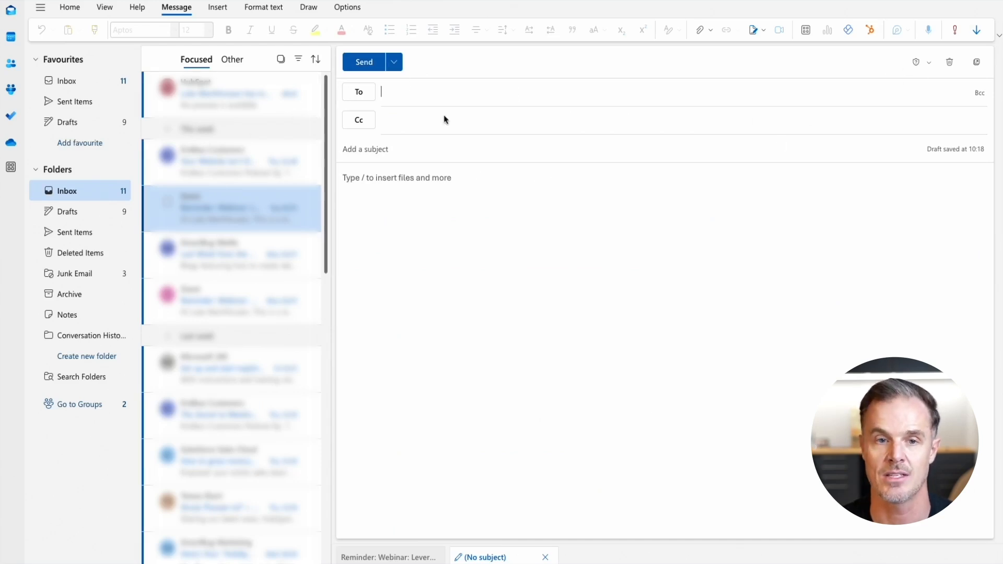
Address the draft to the suggested contact and show HubSpot tracking with logging to 2/2 records.
{"action": "type", "text": "m"}
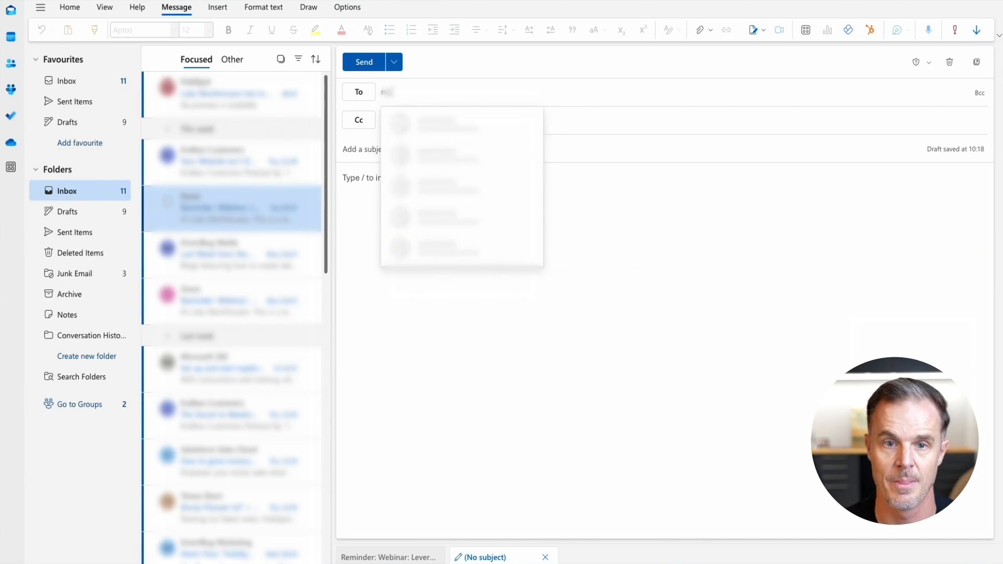
{"action": "left_click", "coordinate": [448, 123]}
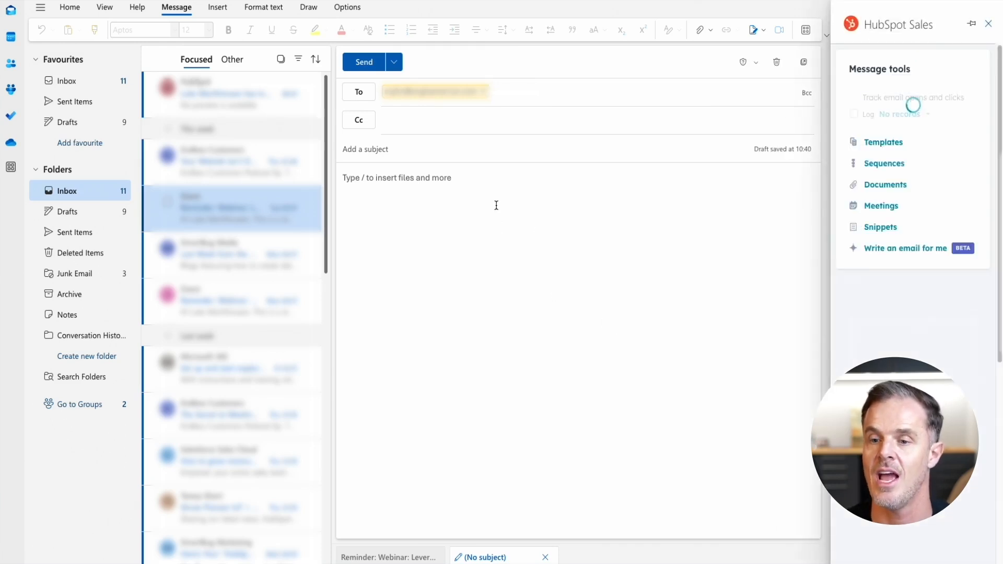
{"action": "left_click", "coordinate": [853, 114]}
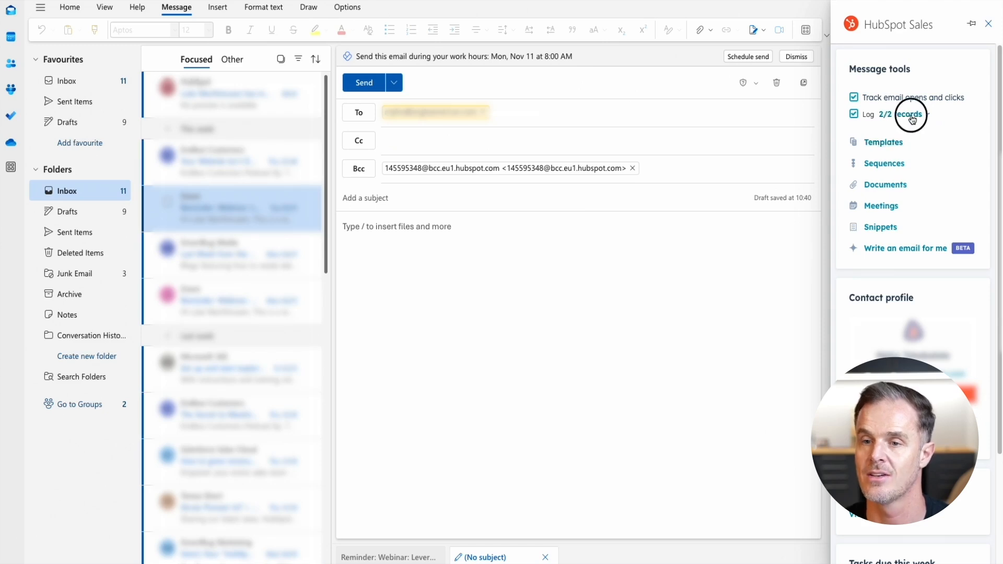
{"action": "left_click", "coordinate": [909, 115]}
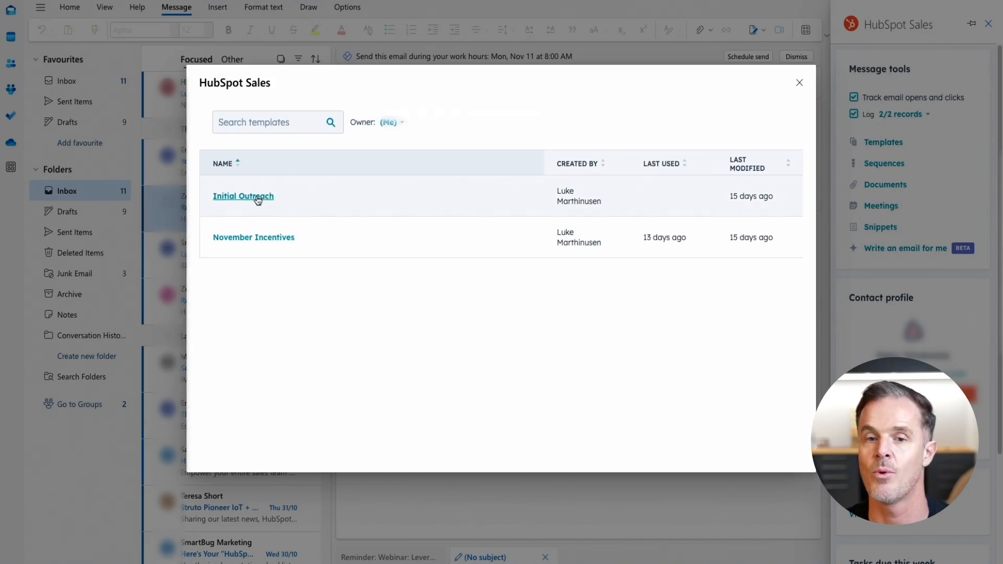
Insert the Initial Outreach HubSpot Sales template into the email.
{"action": "left_click", "coordinate": [257, 197]}
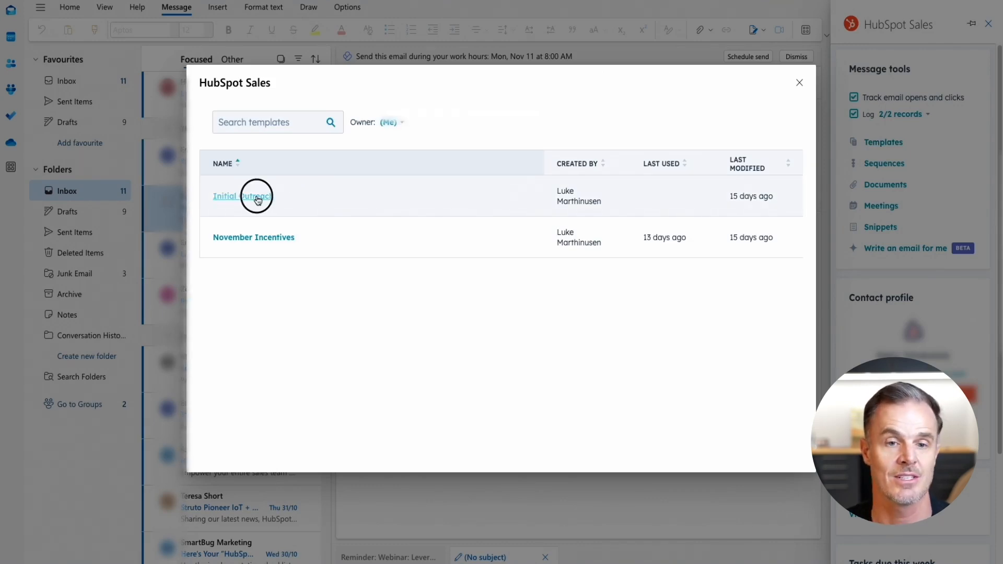
{"action": "left_click", "coordinate": [255, 196]}
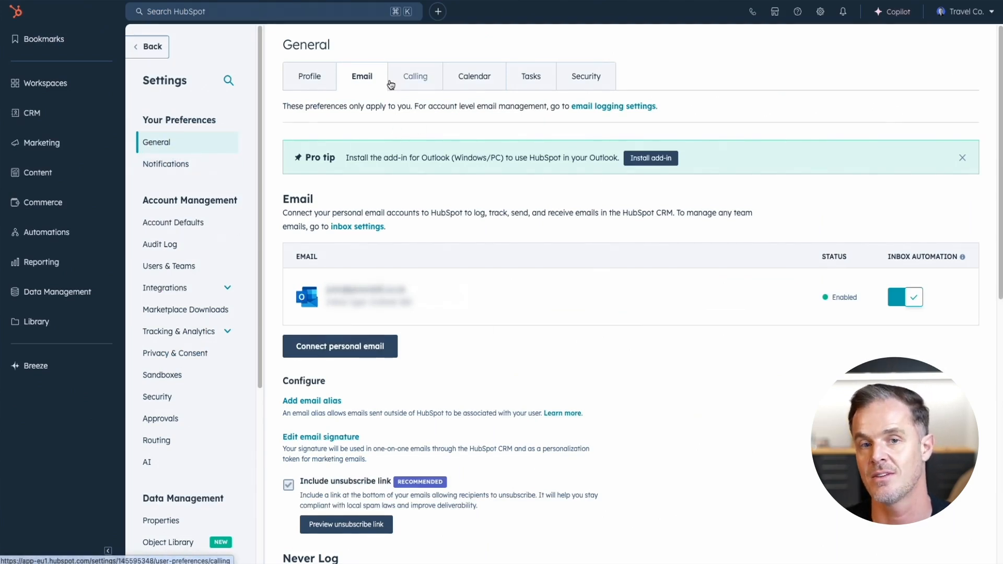
Start a blank Gmail message carrying HubSpot's Templates, Log and Track tools.
{"action": "left_click", "coordinate": [475, 76]}
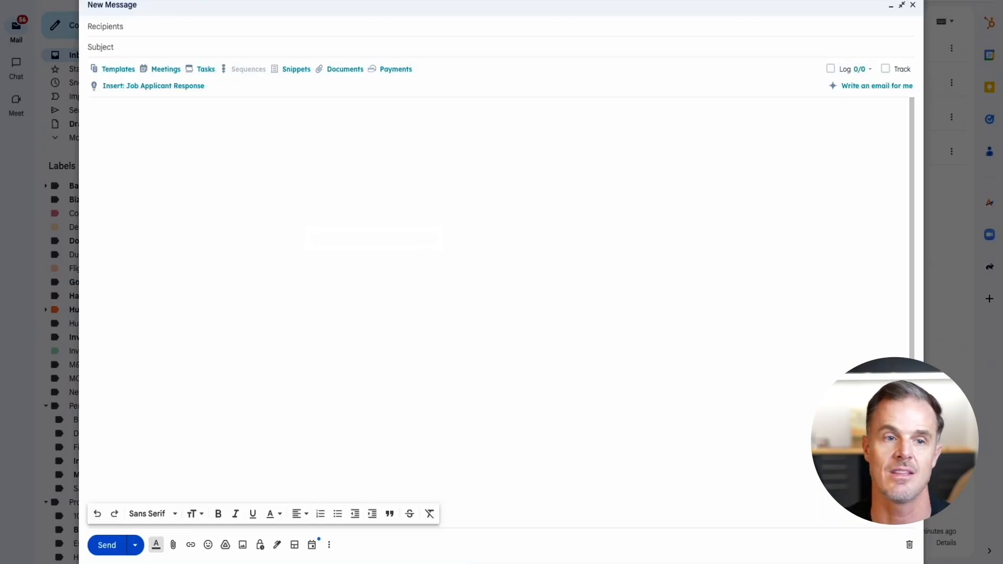
{"action": "mouse_move", "coordinate": [901, 19]}
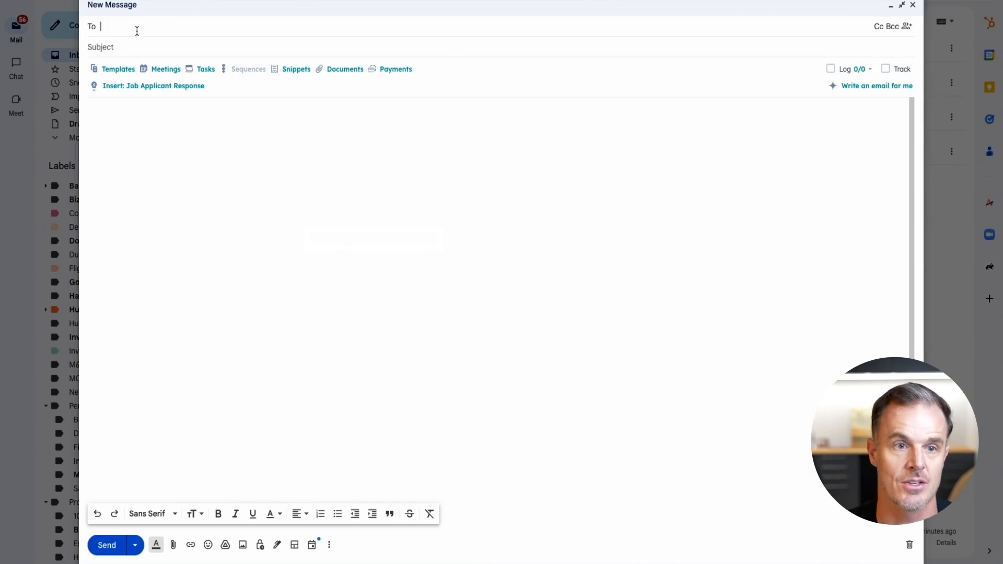
Add a recipient to the draft and review the CRM records the Log dropdown will log it to.
{"action": "left_click", "coordinate": [129, 26]}
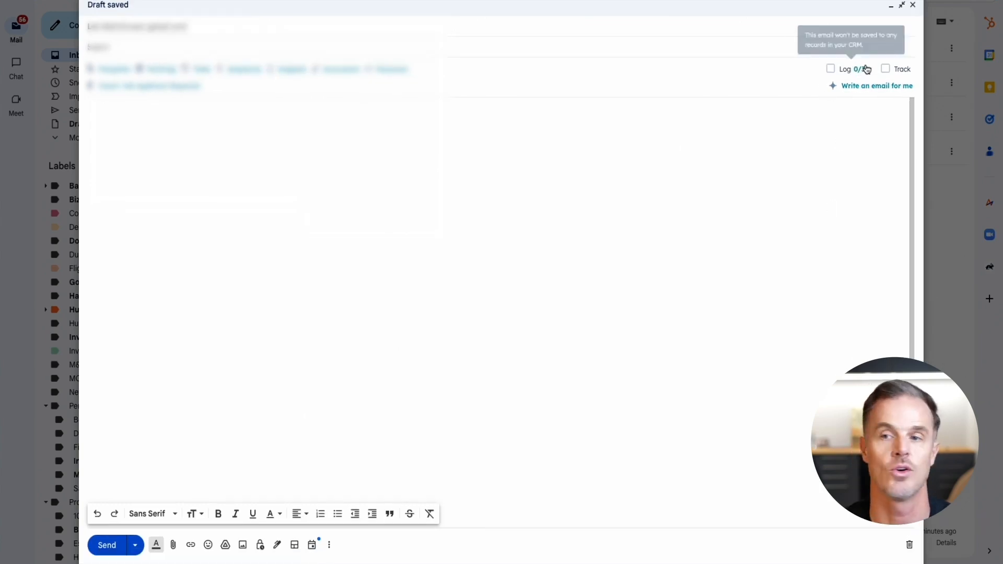
{"action": "left_click", "coordinate": [865, 69]}
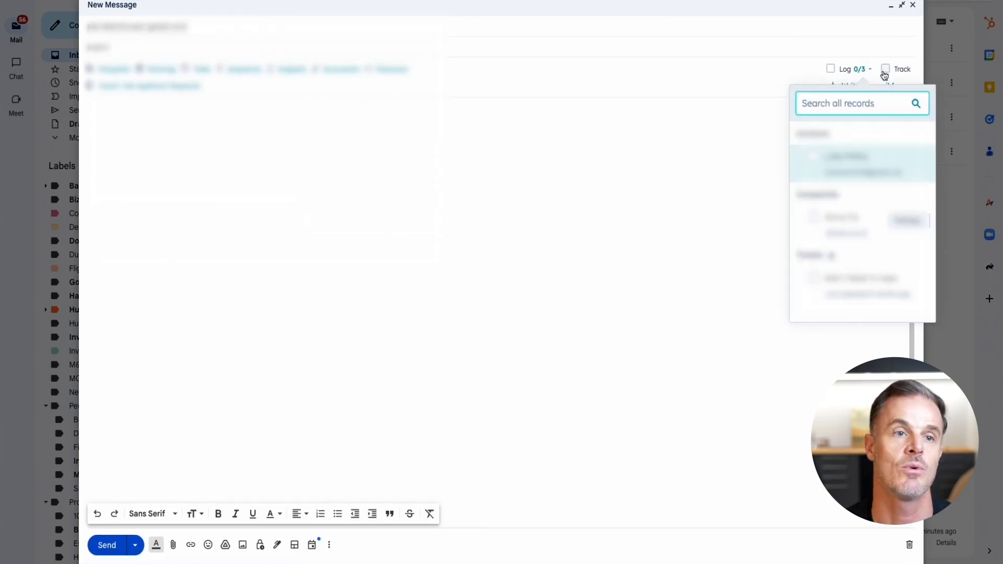
{"action": "left_click", "coordinate": [886, 69]}
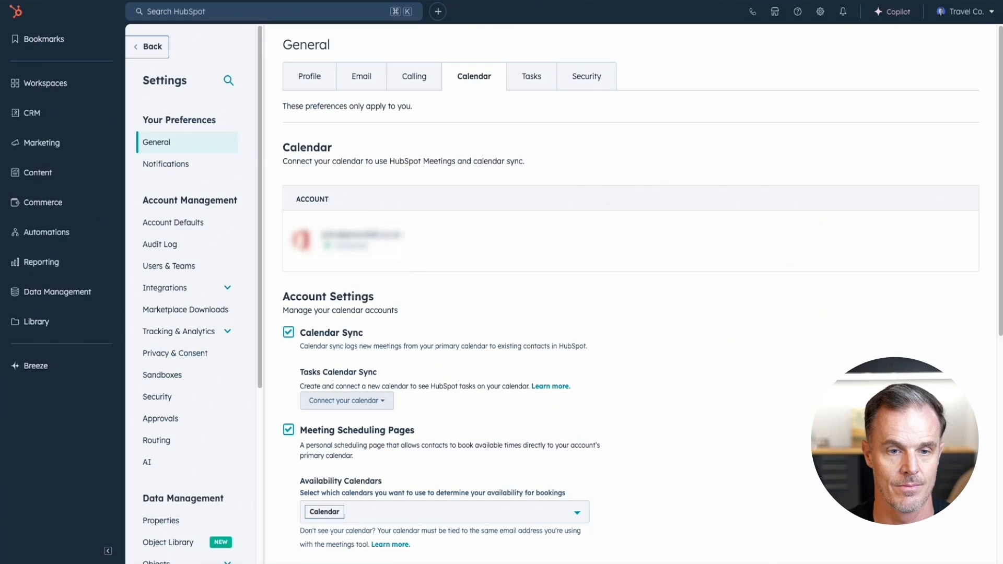
Go to CRM > Contacts, open the Anglo American contact and show its Tasks tab.
{"action": "left_click", "coordinate": [32, 113]}
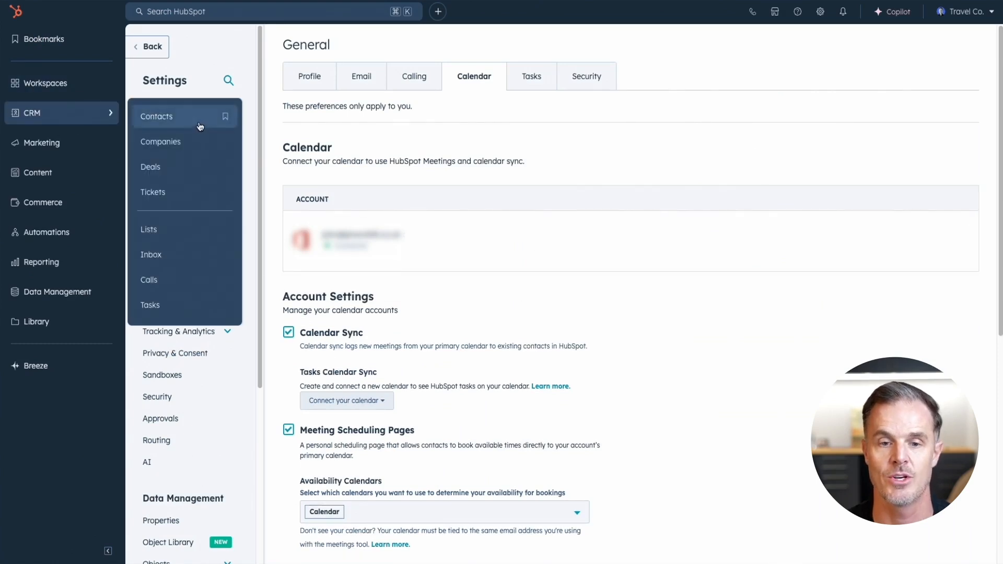
{"action": "left_click", "coordinate": [156, 116]}
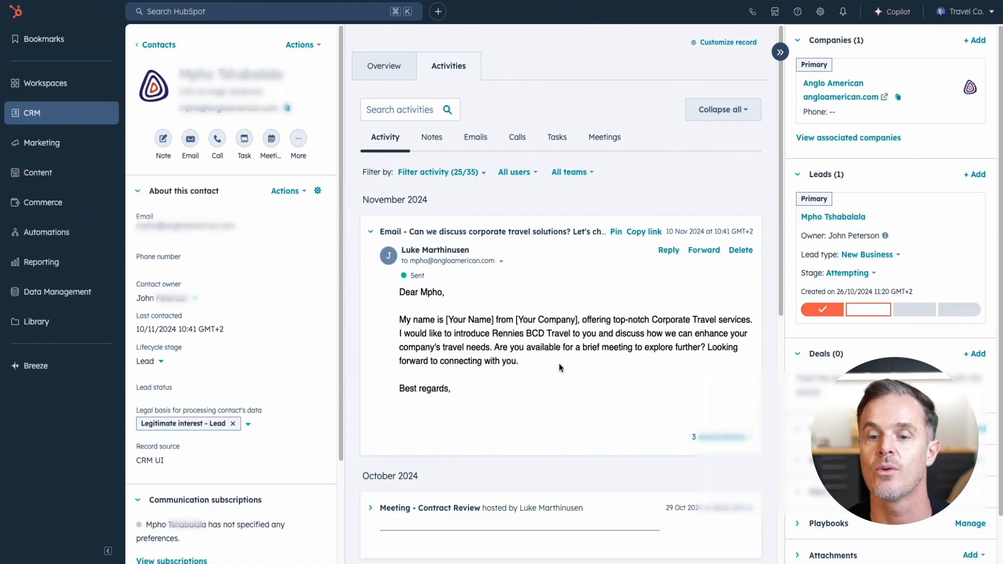
{"action": "mouse_move", "coordinate": [562, 159]}
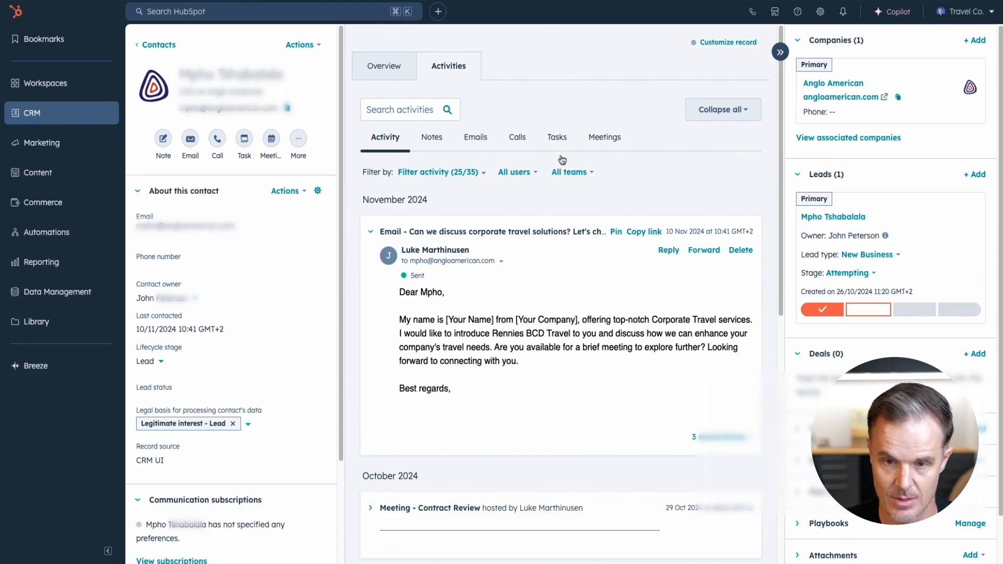
{"action": "left_click", "coordinate": [556, 137]}
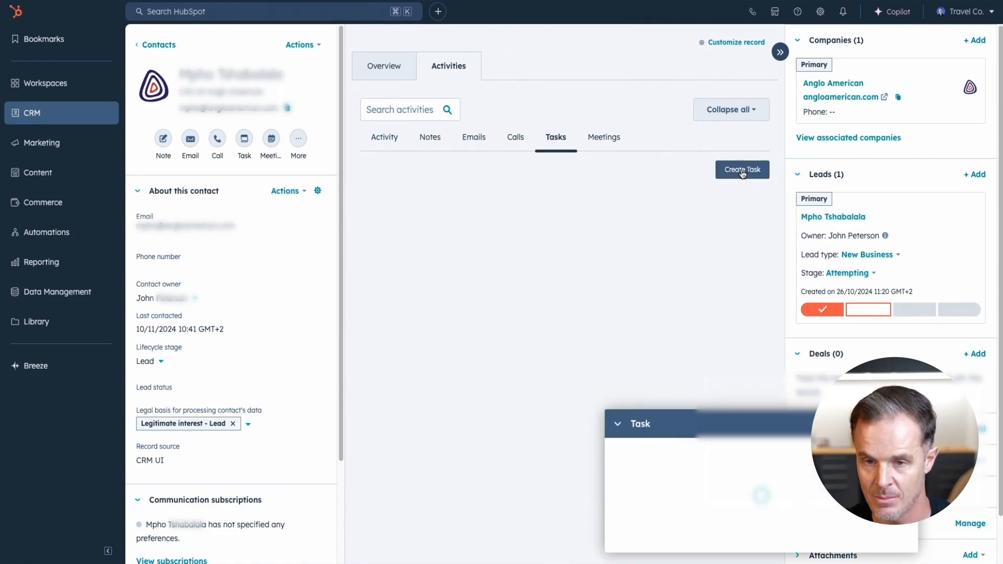
Create a task titled 'Follow' with a note that the contact didn't reply to the email.
{"action": "left_click", "coordinate": [741, 169]}
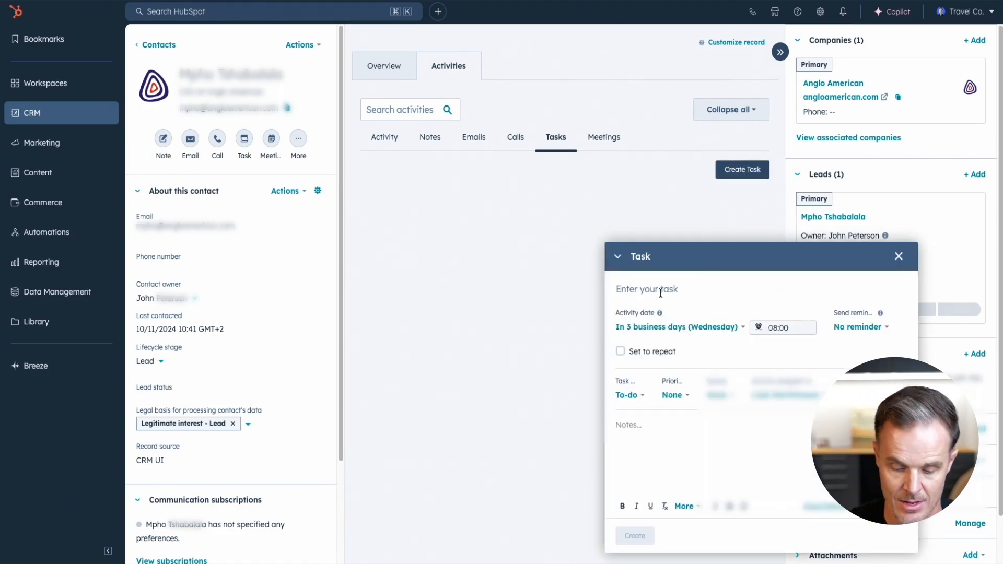
{"action": "type", "text": "Follow"}
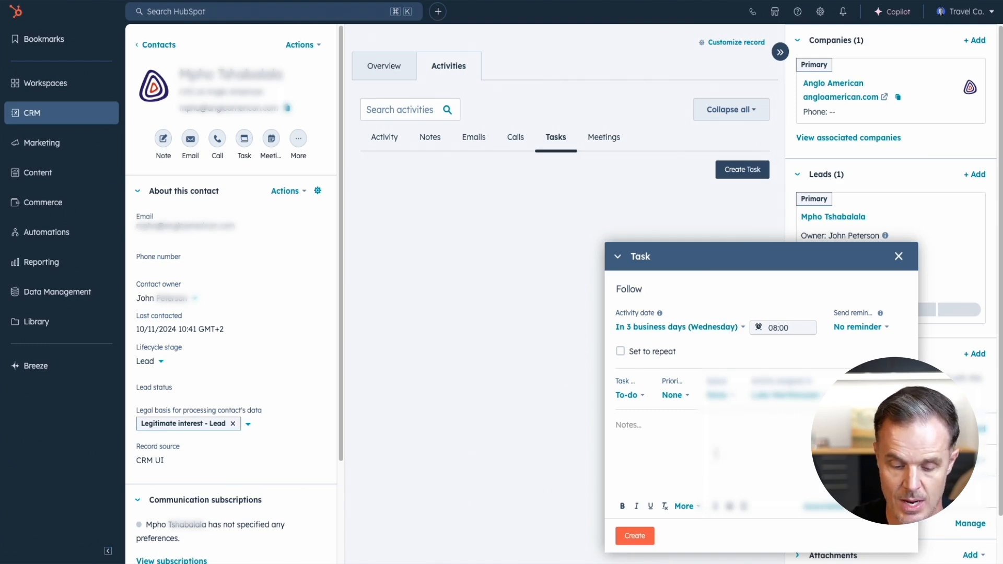
{"action": "type", "text": "D"}
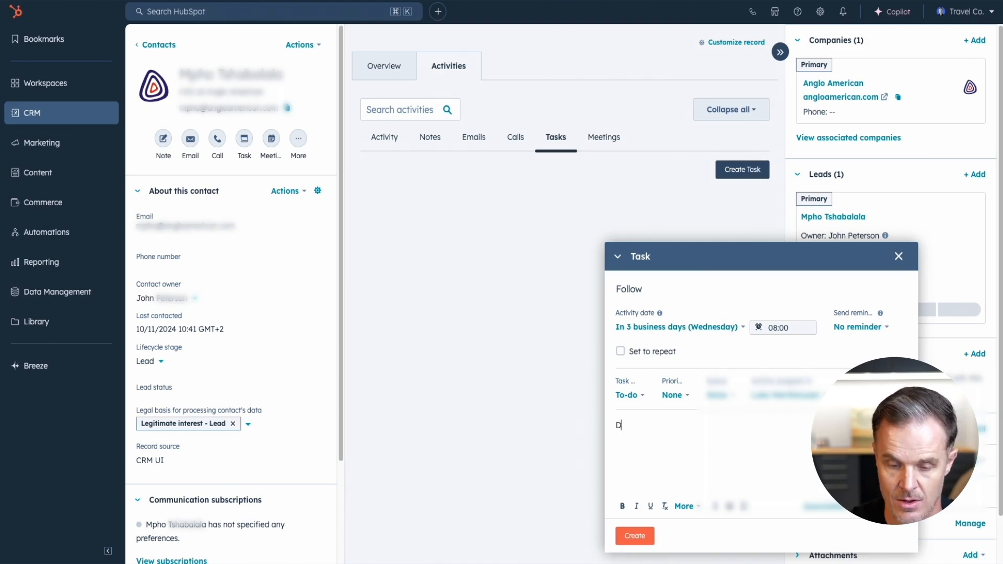
{"action": "type", "text": "idnt repluy to e"}
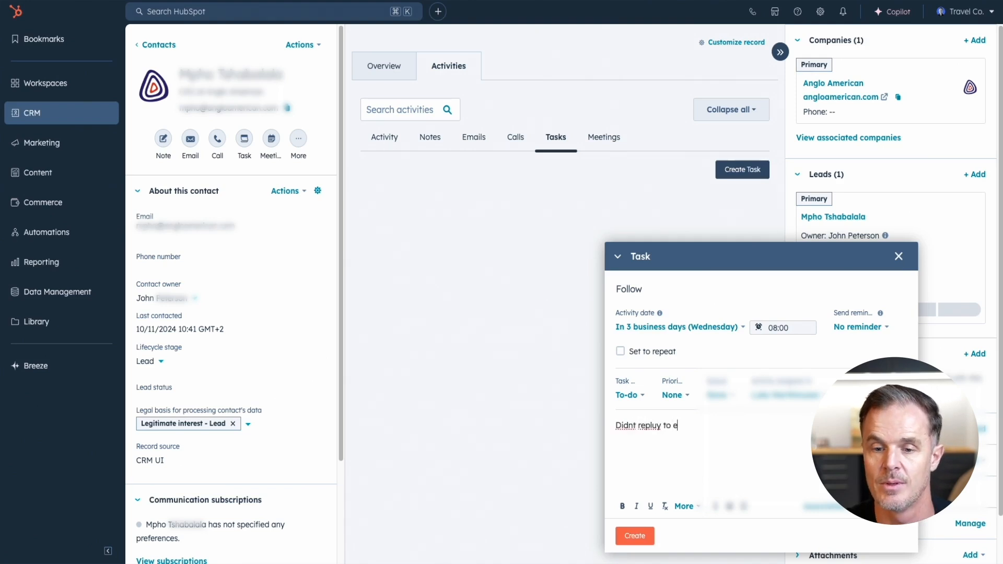
{"action": "type", "text": "mail."}
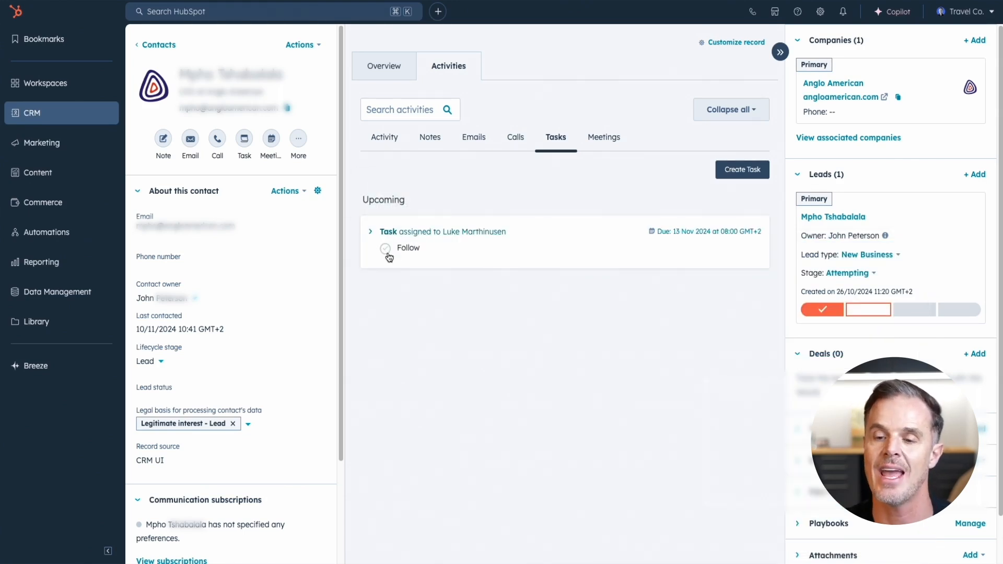
{"action": "left_click", "coordinate": [385, 137]}
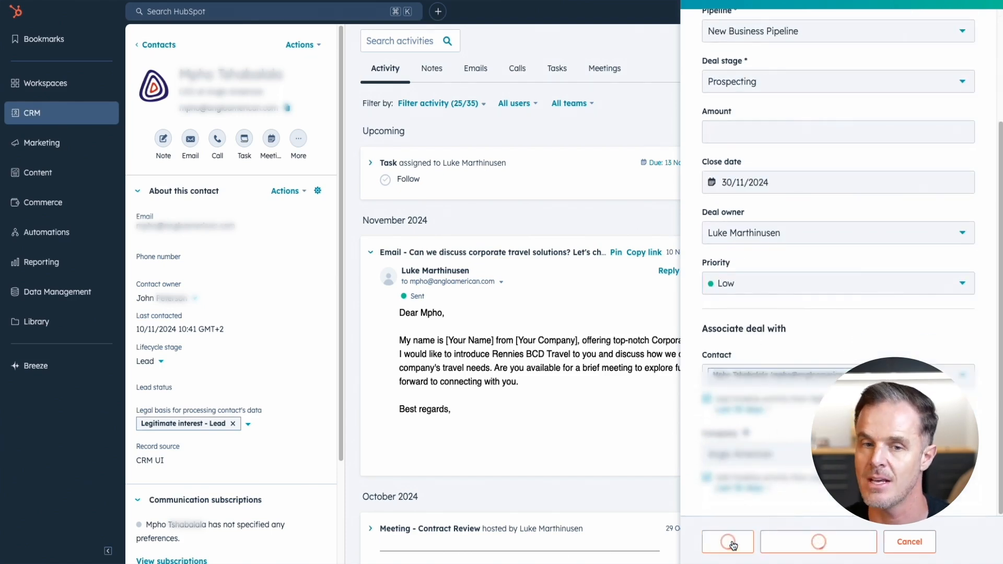
Create the Anglo American - New Deal at Prospecting, Low priority, close date 30/11/2024.
{"action": "left_click", "coordinate": [727, 541]}
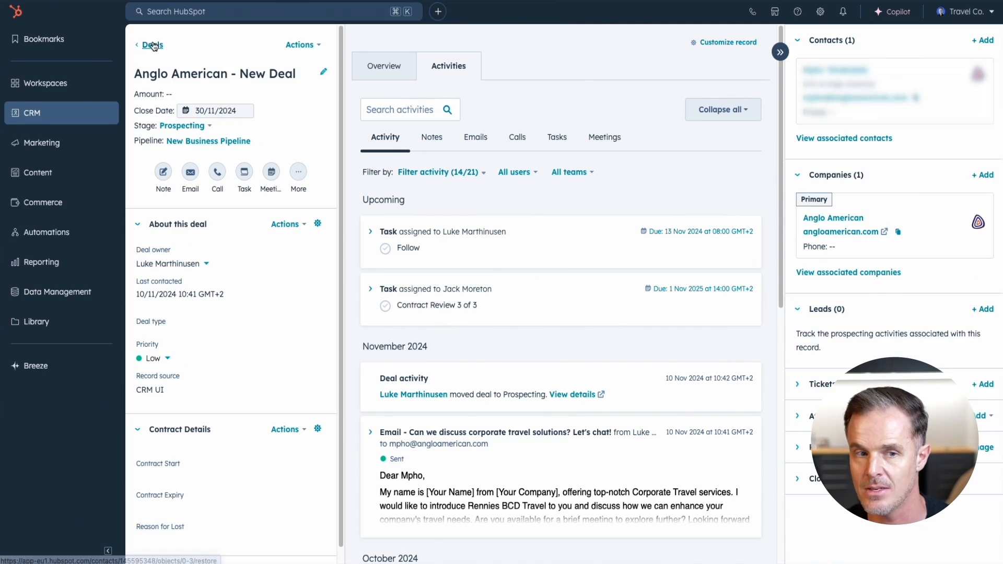
{"action": "mouse_move", "coordinate": [857, 189]}
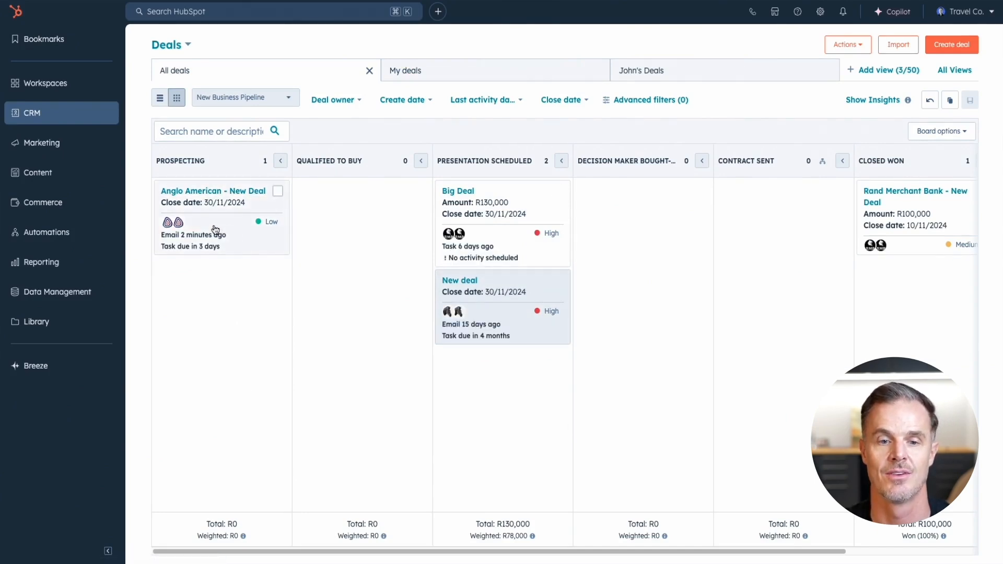
Drag the Anglo American card to Qualified to Buy, then on to Contract Sent.
{"action": "left_click_drag", "start_coordinate": [220, 217], "coordinate": [362, 217]}
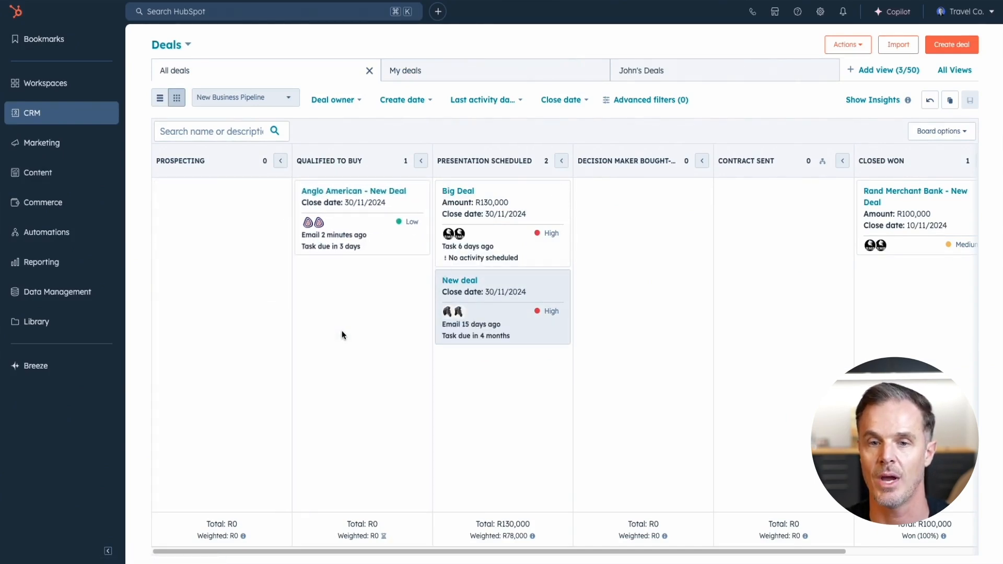
{"action": "left_click_drag", "start_coordinate": [361, 217], "coordinate": [643, 217]}
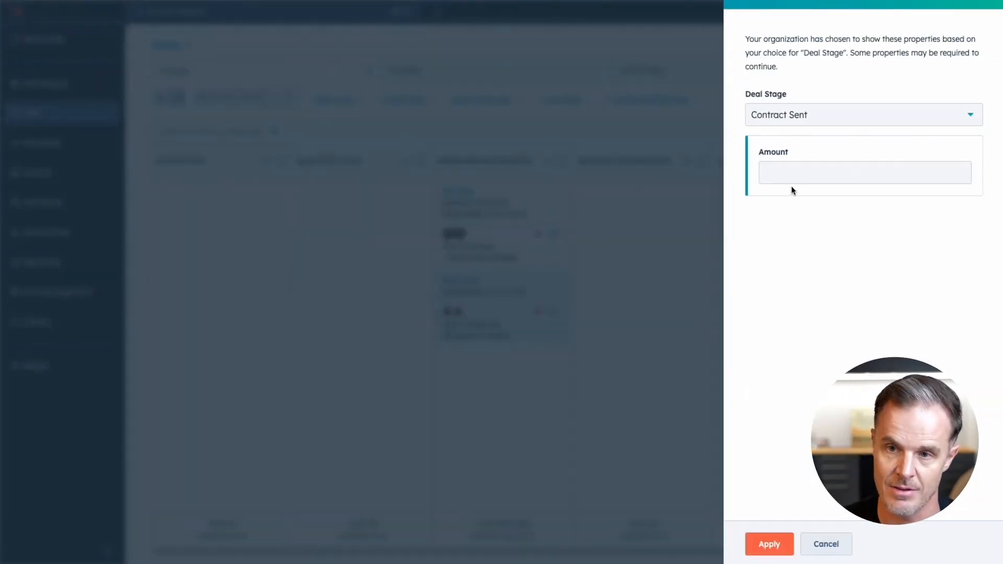
Enter the deal amount (10000 typed), apply the stage change and move the card to Closed Won.
{"action": "left_click", "coordinate": [864, 172]}
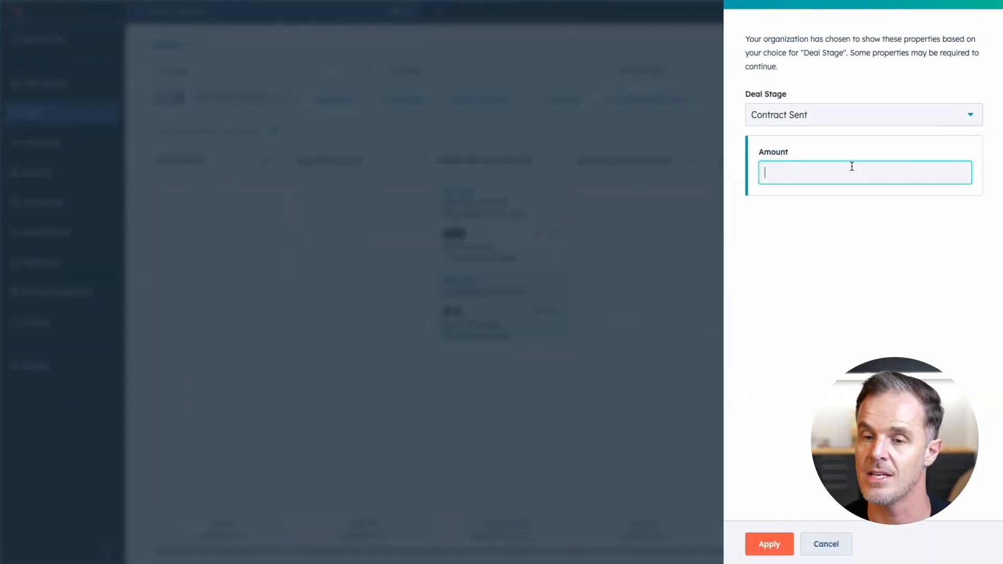
{"action": "type", "text": "10000"}
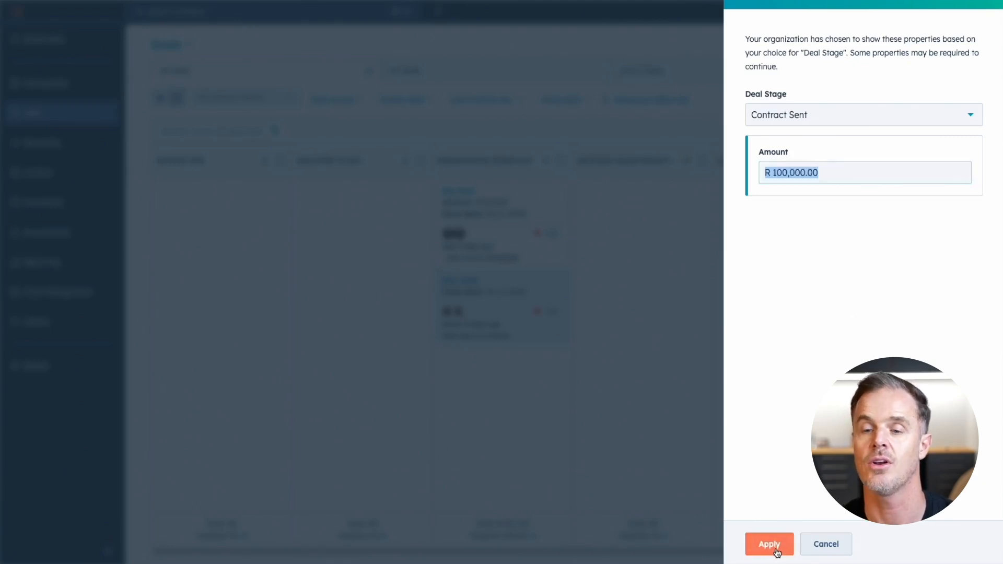
{"action": "left_click", "coordinate": [769, 543]}
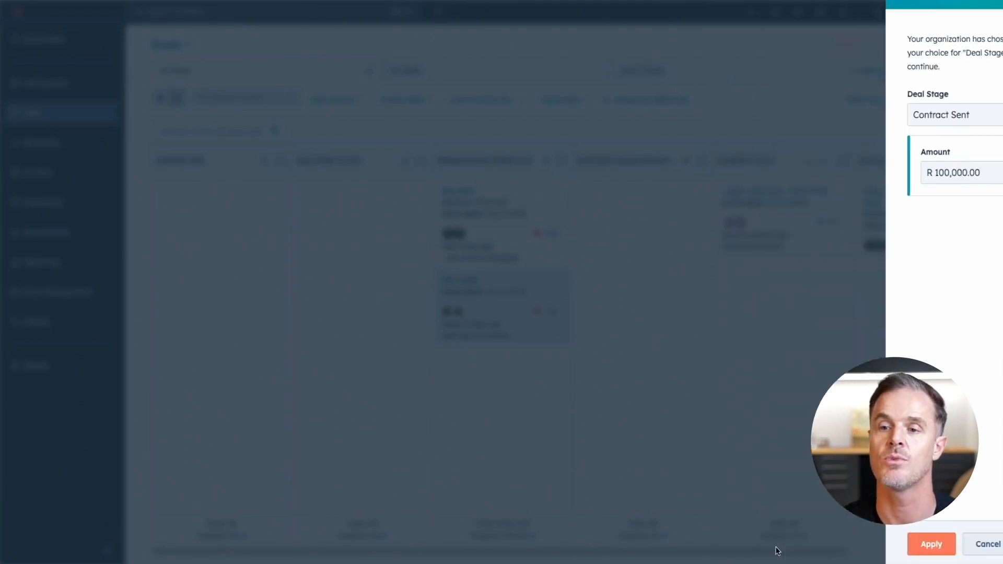
{"action": "left_click", "coordinate": [932, 543]}
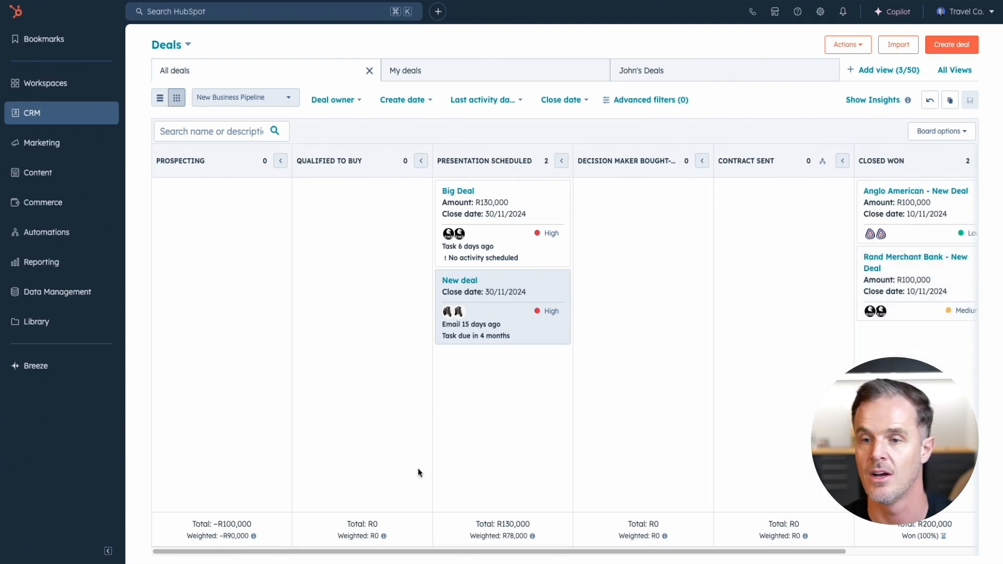
{"action": "mouse_move", "coordinate": [88, 290]}
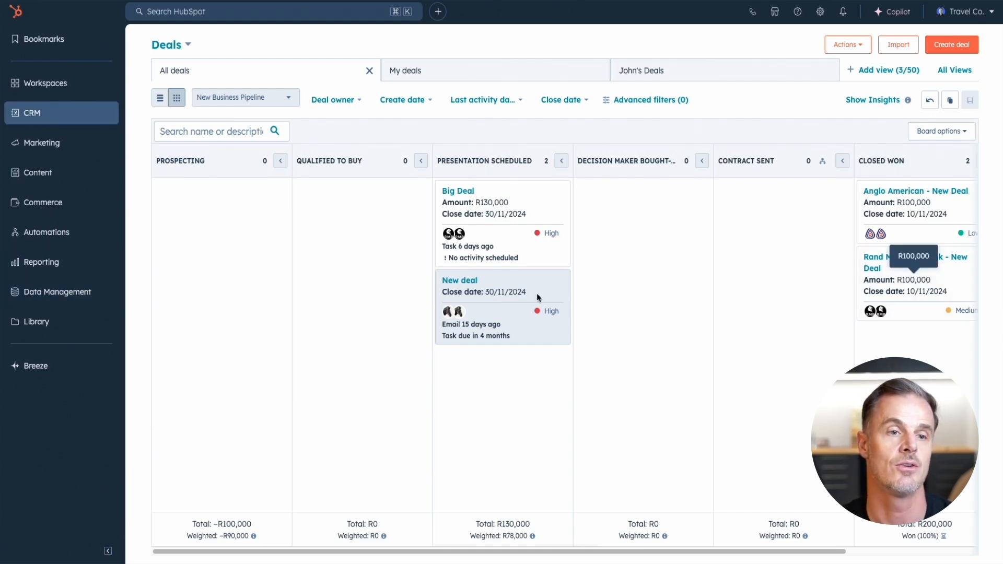
{"action": "mouse_move", "coordinate": [75, 260]}
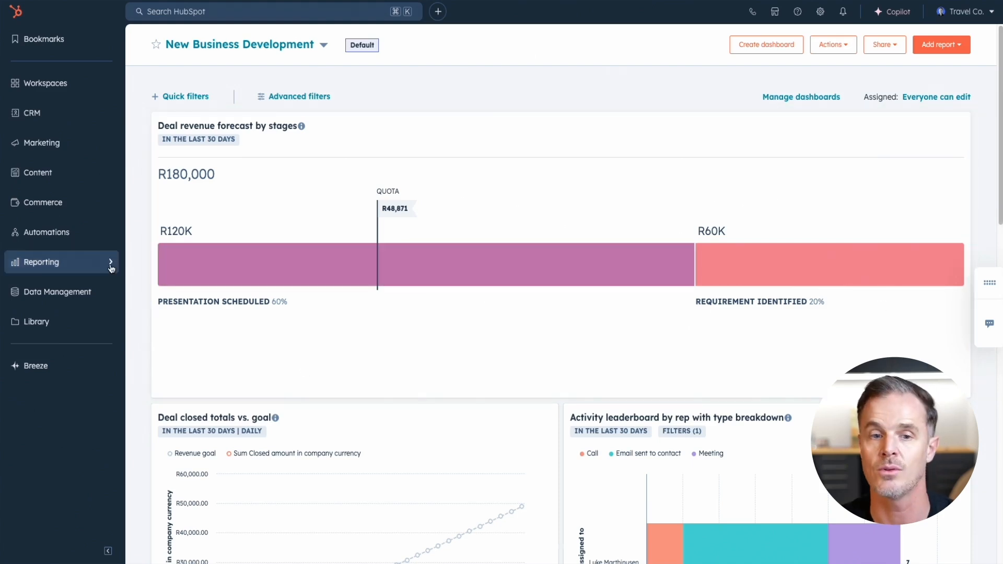
Go to Reporting > Goals to see the sales goal at 33% of R600,000.
{"action": "left_click", "coordinate": [42, 261]}
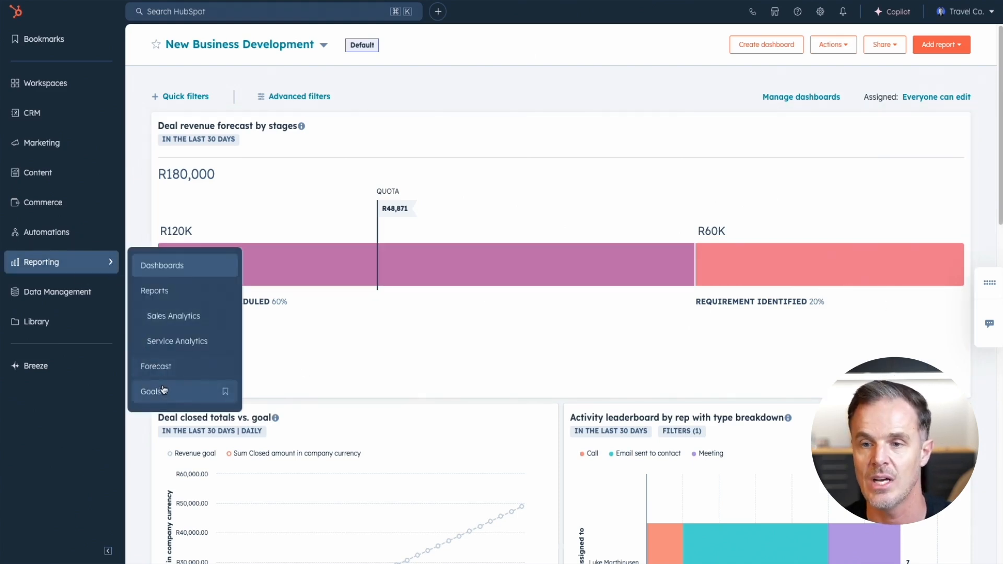
{"action": "left_click", "coordinate": [150, 391]}
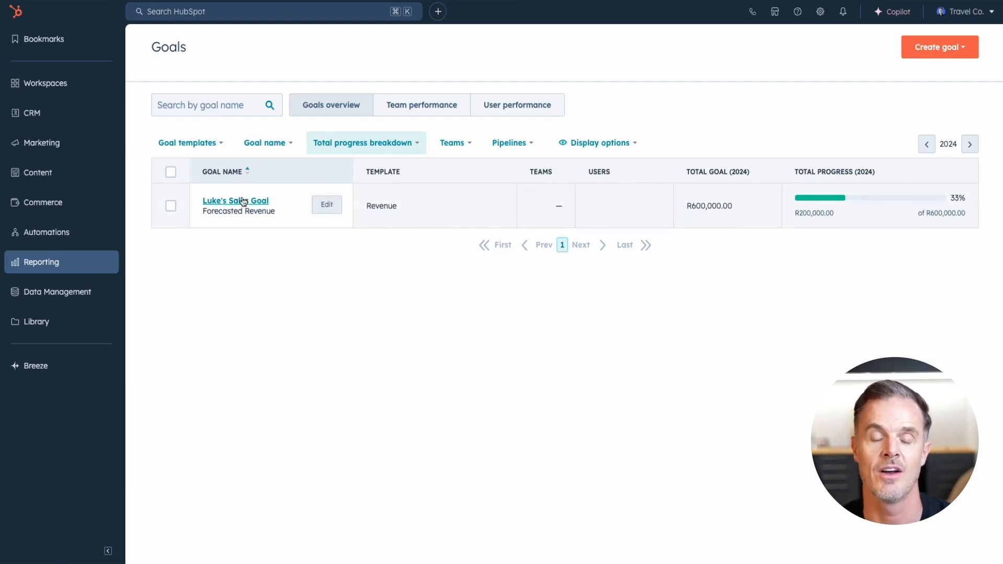
Open Luke's Sales Goal detail showing R100K progress, then return to the Deals board.
{"action": "left_click", "coordinate": [235, 201]}
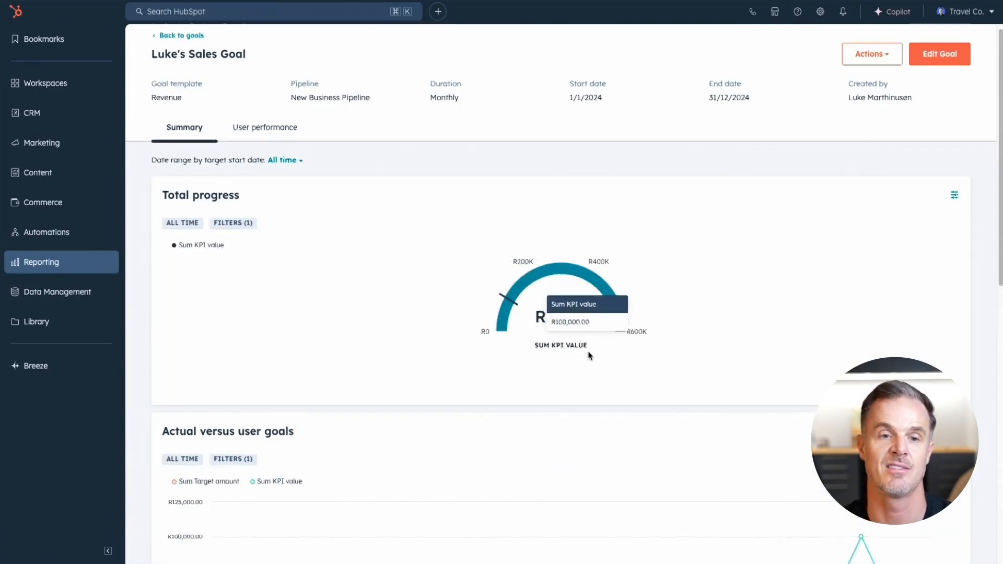
{"action": "scroll", "scroll_direction": "down", "scroll_amount": 3}
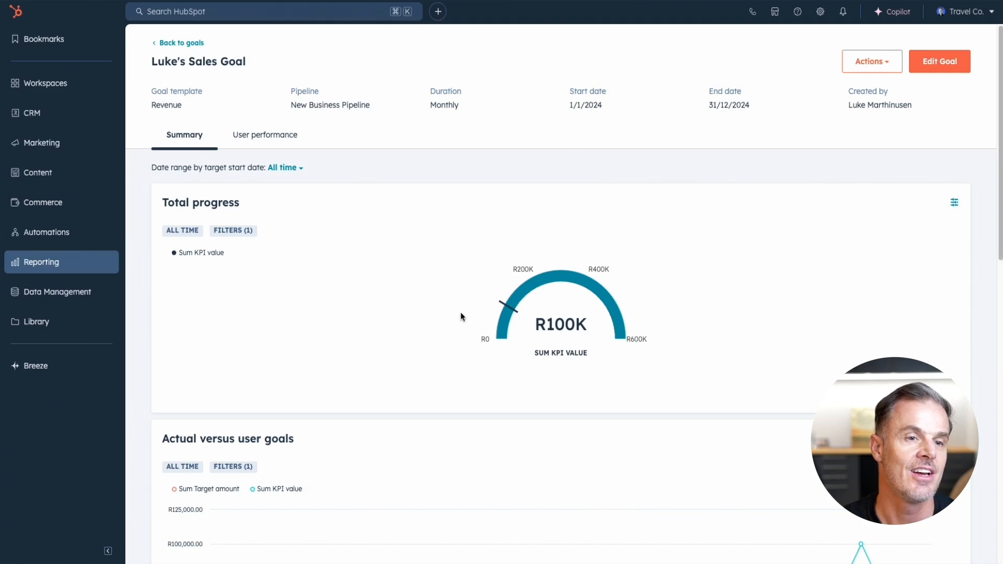
{"action": "mouse_move", "coordinate": [78, 253]}
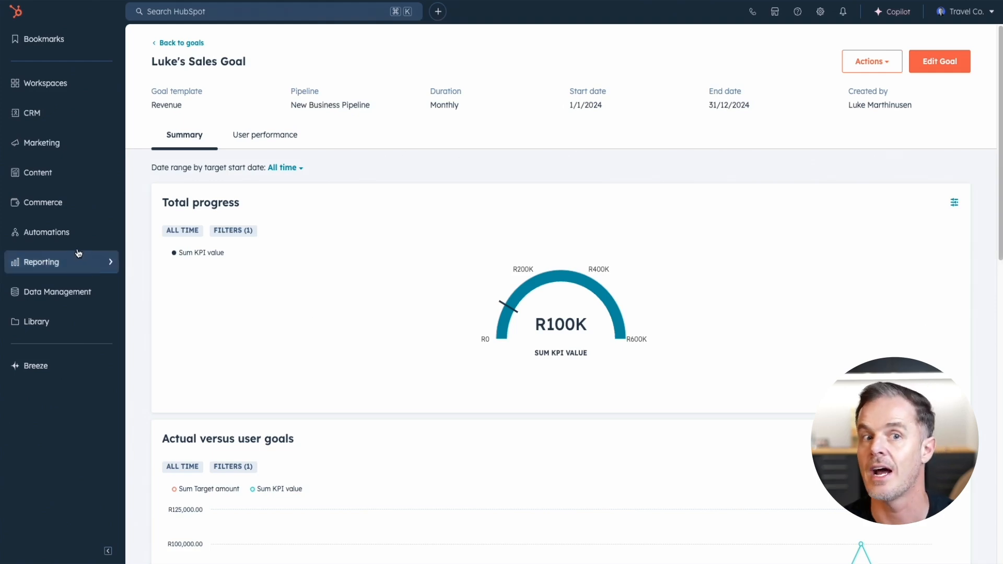
{"action": "mouse_move", "coordinate": [131, 47]}
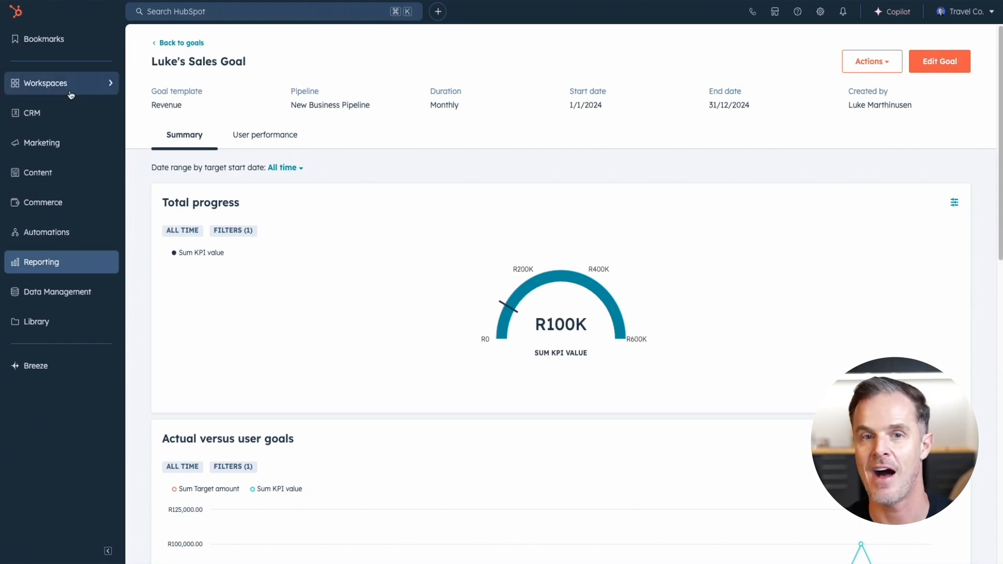
{"action": "left_click", "coordinate": [31, 112]}
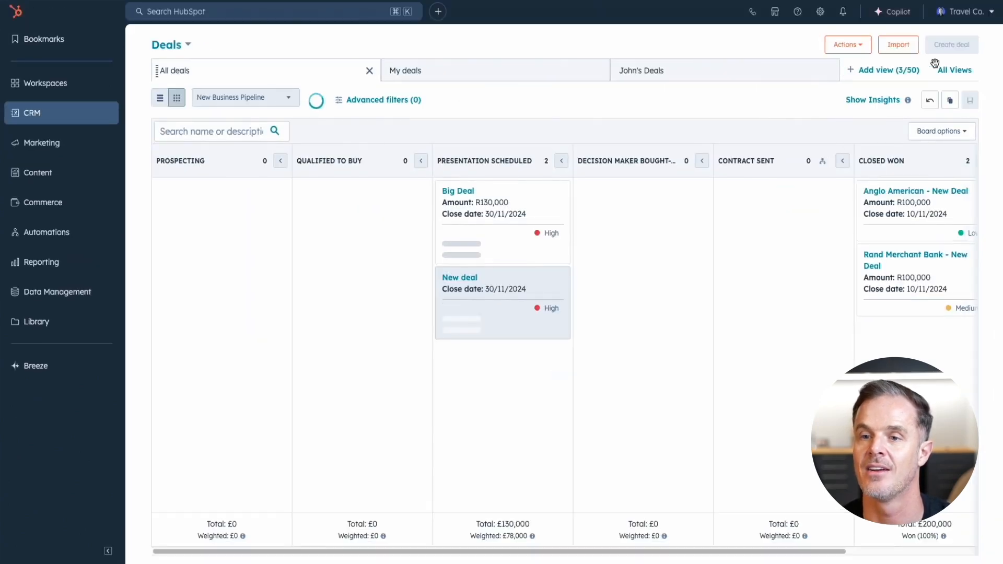
Use the board's Actions menu to add pipeline automation for the New Business Pipeline.
{"action": "left_click", "coordinate": [847, 44]}
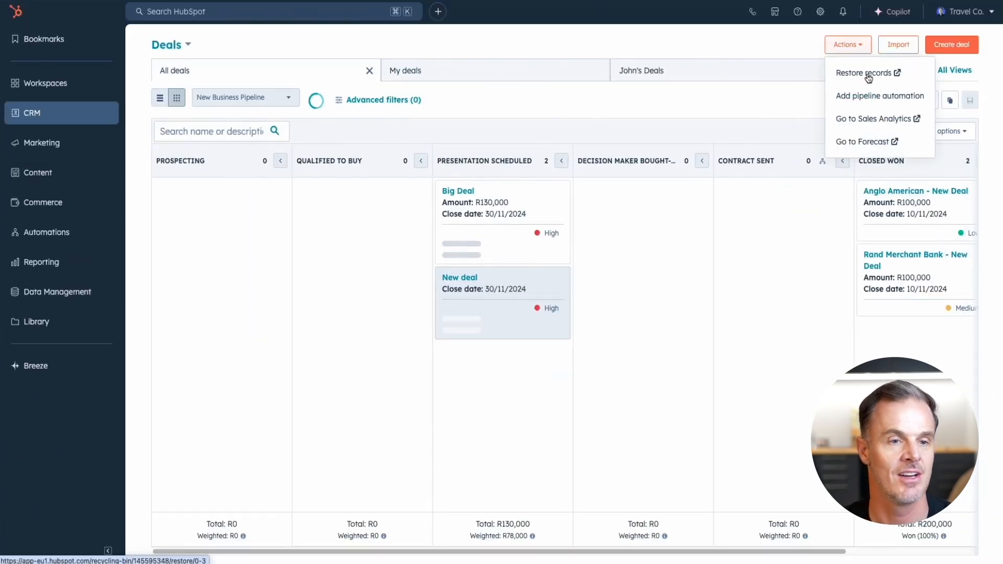
{"action": "mouse_move", "coordinate": [890, 99]}
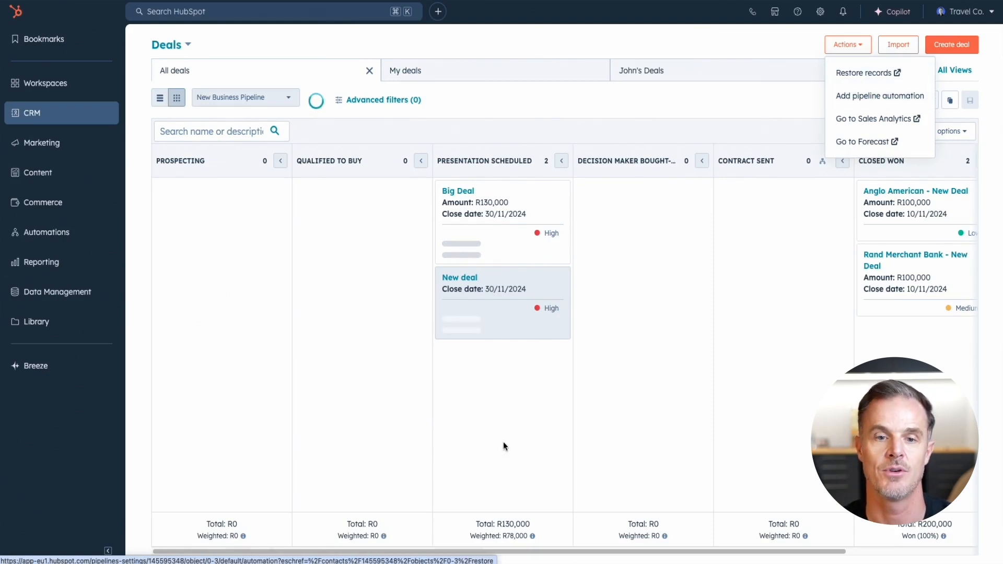
{"action": "left_click", "coordinate": [880, 95]}
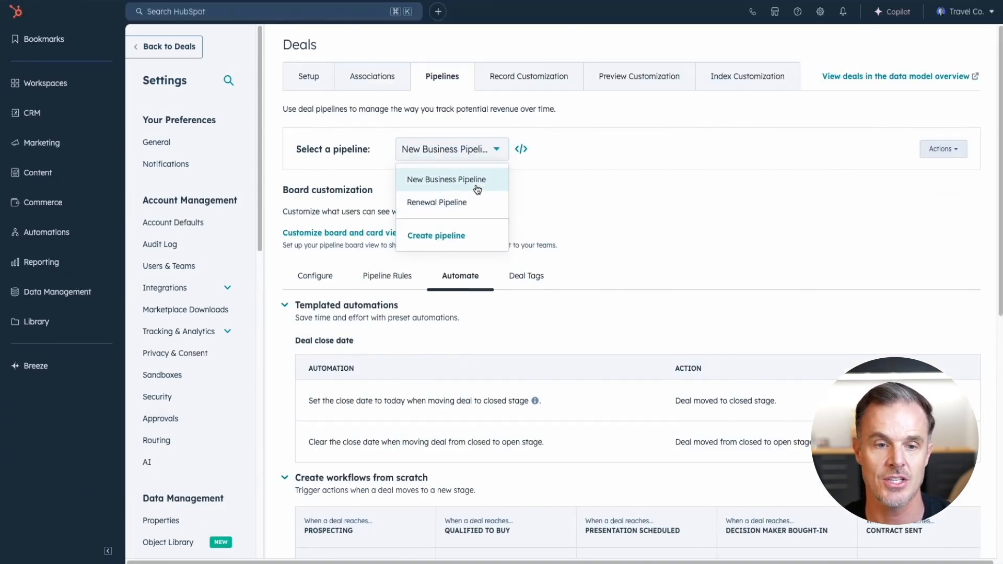
Review the Renewal Pipeline's stages and probabilities, then view its stage-skipping and backward-move rules.
{"action": "left_click", "coordinate": [446, 180]}
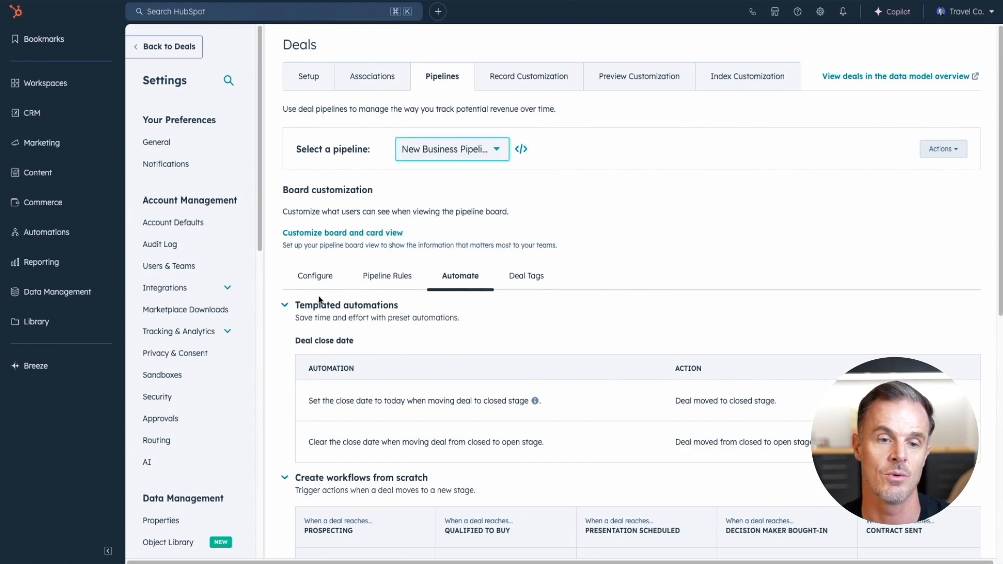
{"action": "left_click", "coordinate": [316, 276]}
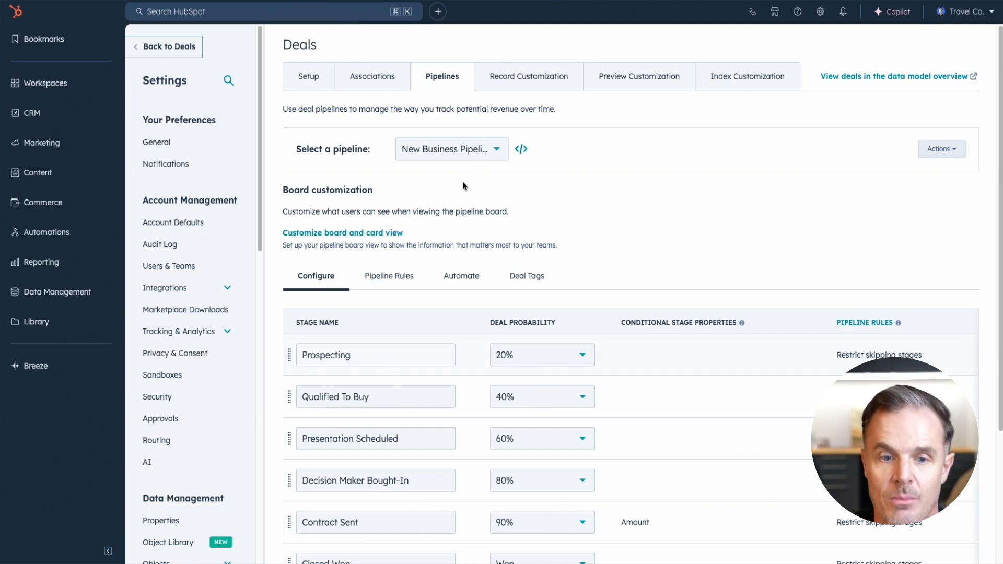
{"action": "left_click", "coordinate": [451, 149]}
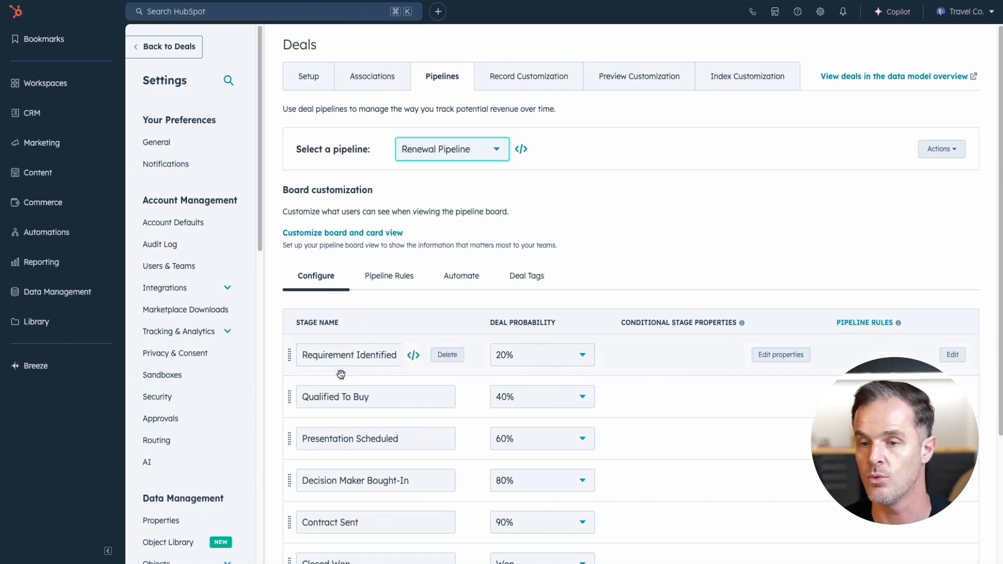
{"action": "mouse_move", "coordinate": [602, 266]}
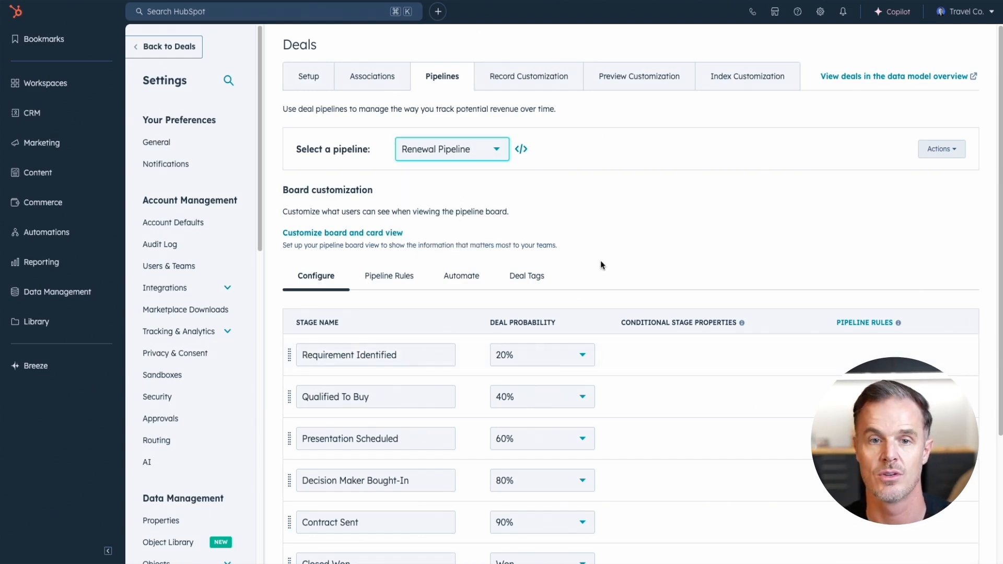
{"action": "left_click", "coordinate": [389, 275]}
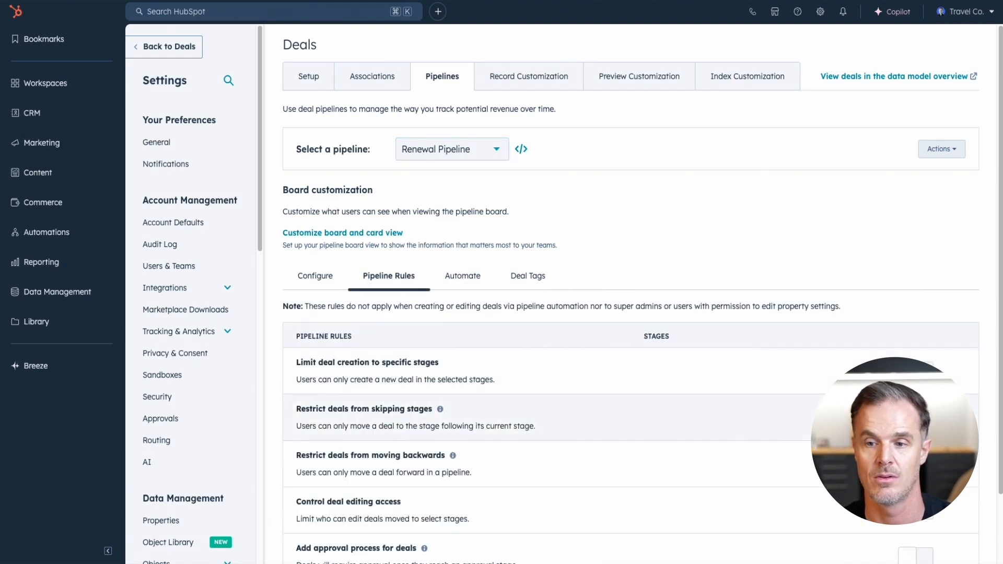
Check the Restrict skipping stages rule applied to all stages, then view the pipeline's automations.
{"action": "scroll", "scroll_direction": "down", "scroll_amount": 3}
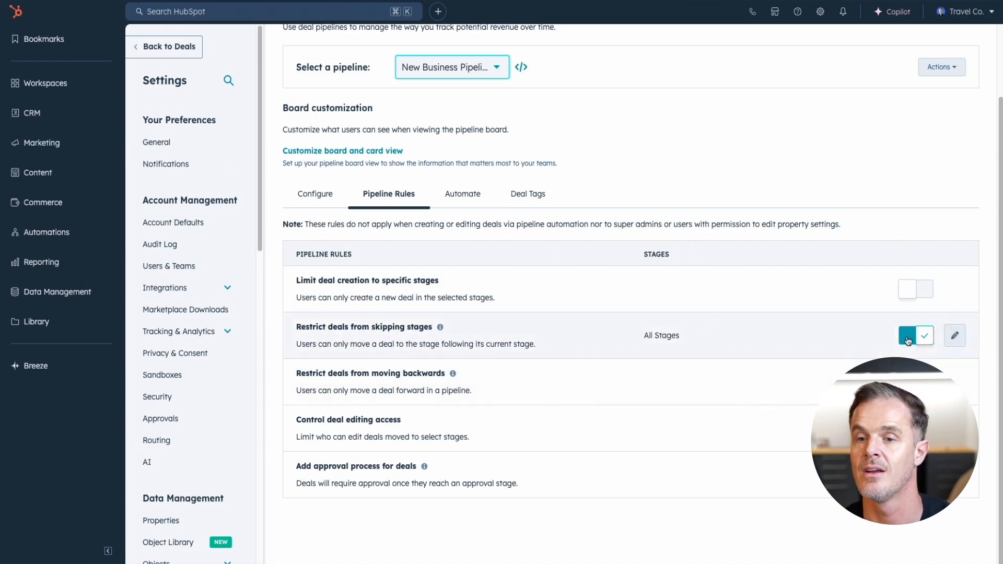
{"action": "left_click", "coordinate": [459, 195]}
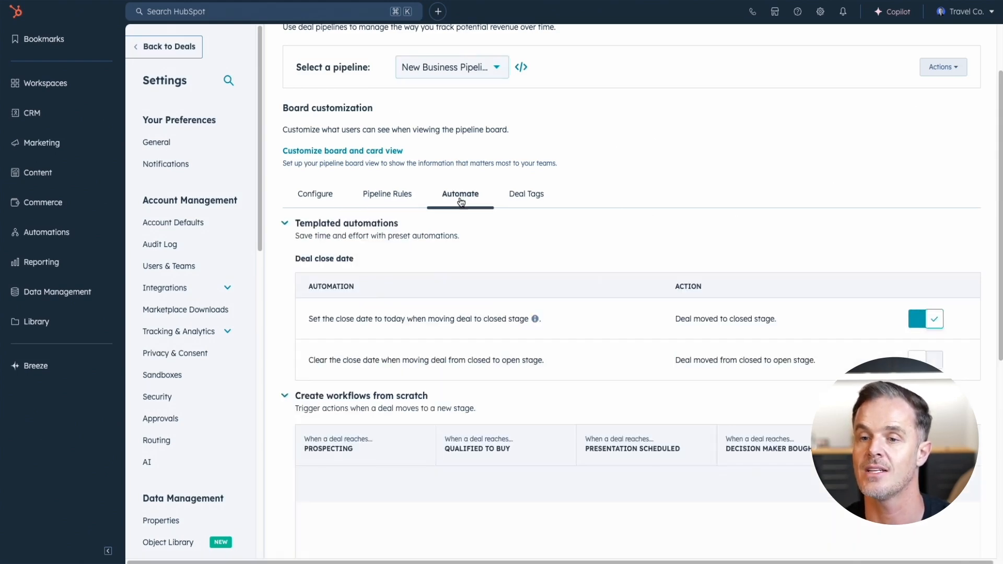
Start a workflow for the Contract Sent stage, then list the Overdue, Stale and Urgent deal tags.
{"action": "scroll", "scroll_direction": "down", "scroll_amount": 3}
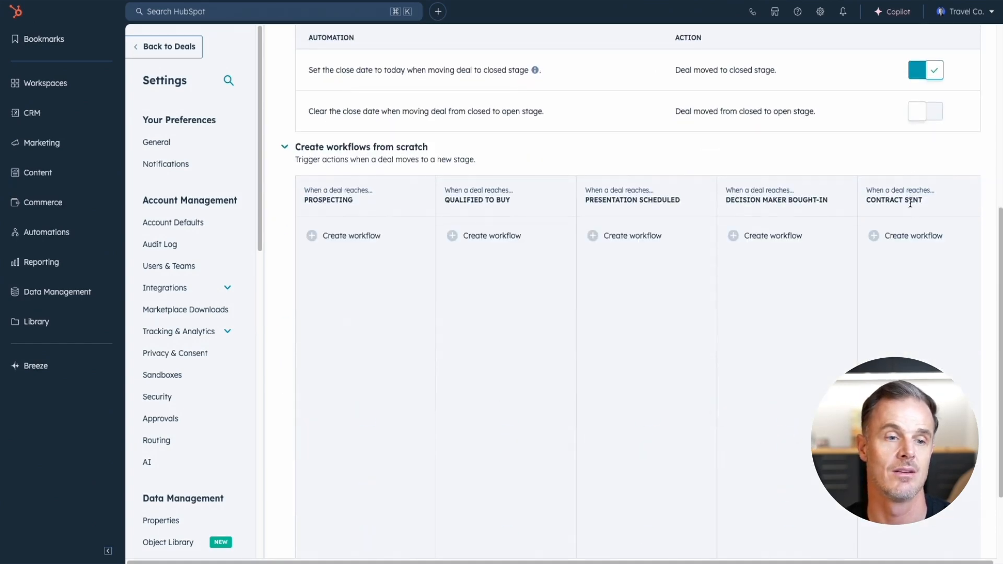
{"action": "mouse_move", "coordinate": [874, 240]}
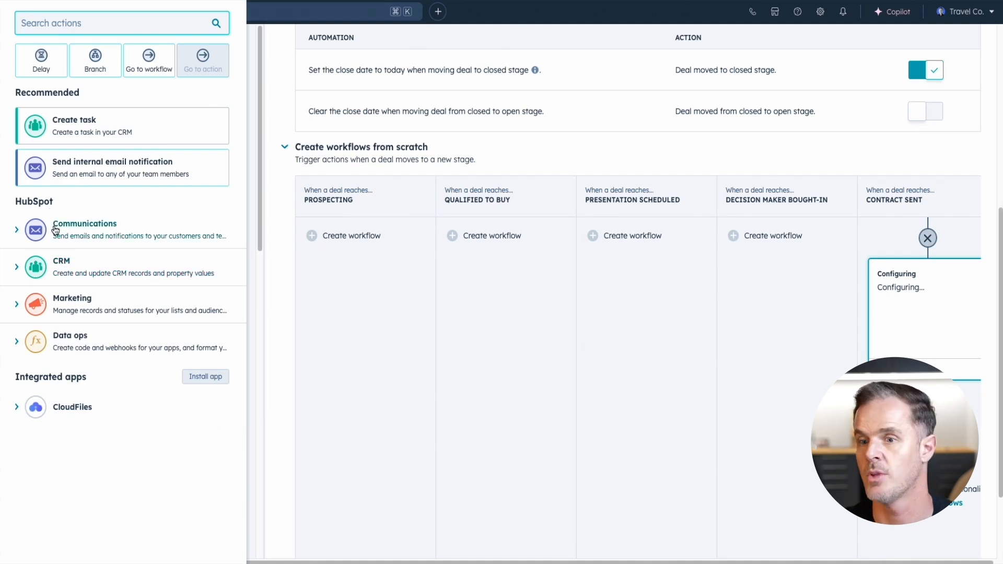
{"action": "left_click", "coordinate": [55, 228]}
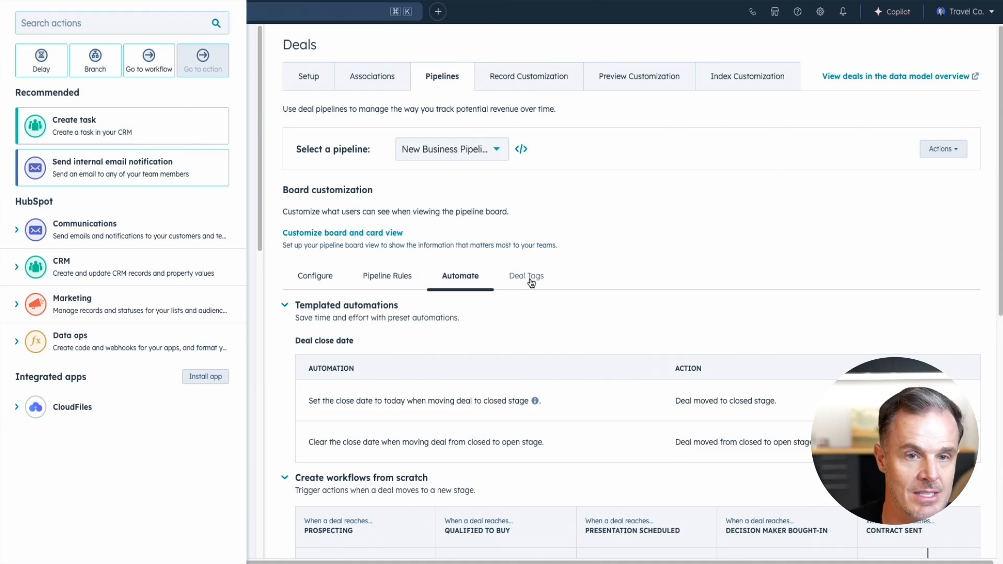
{"action": "left_click", "coordinate": [526, 276]}
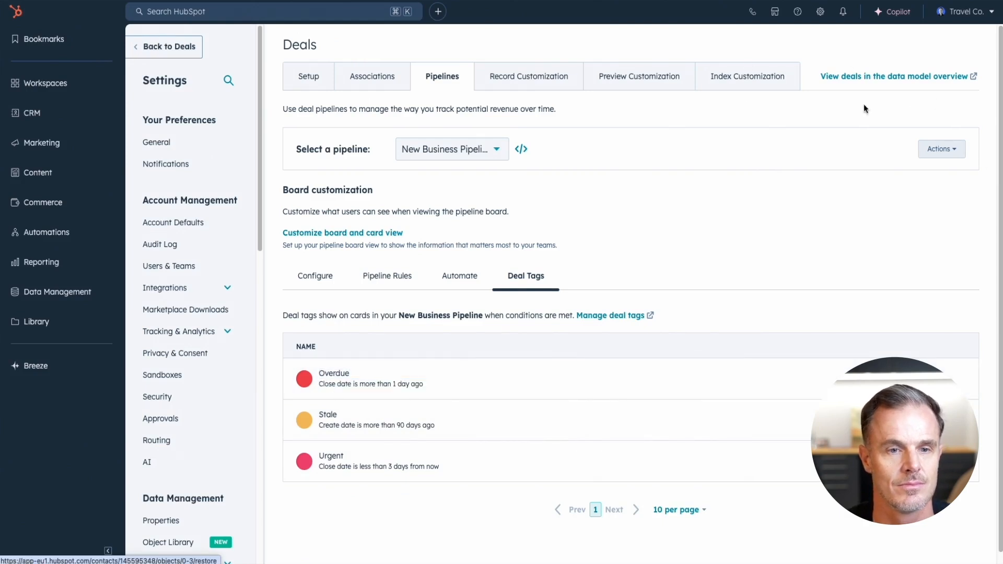
Return to the Deals board and show the Renewal Pipeline with its Investec, Takealot and Eskom deals.
{"action": "left_click", "coordinate": [164, 47]}
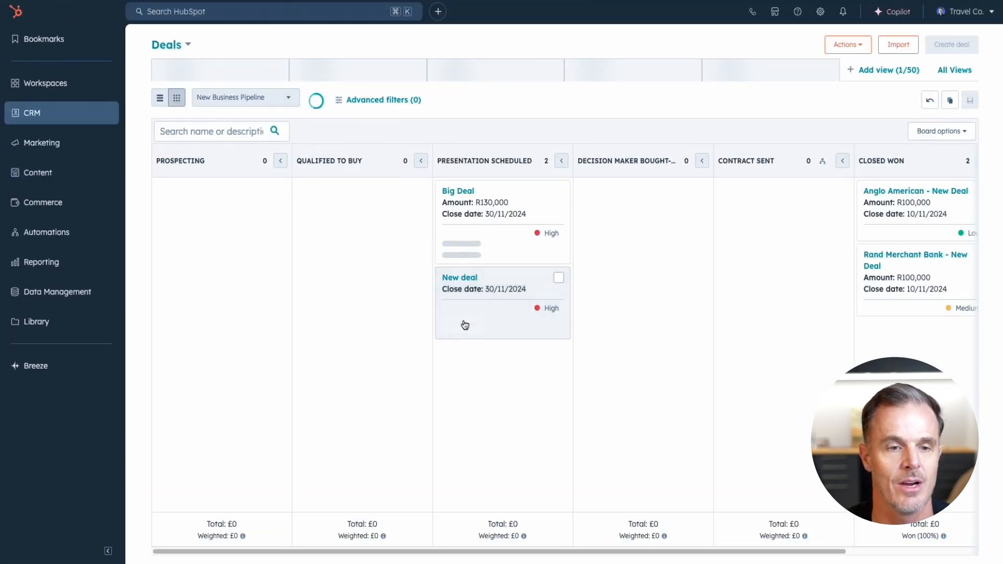
{"action": "left_click", "coordinate": [266, 98]}
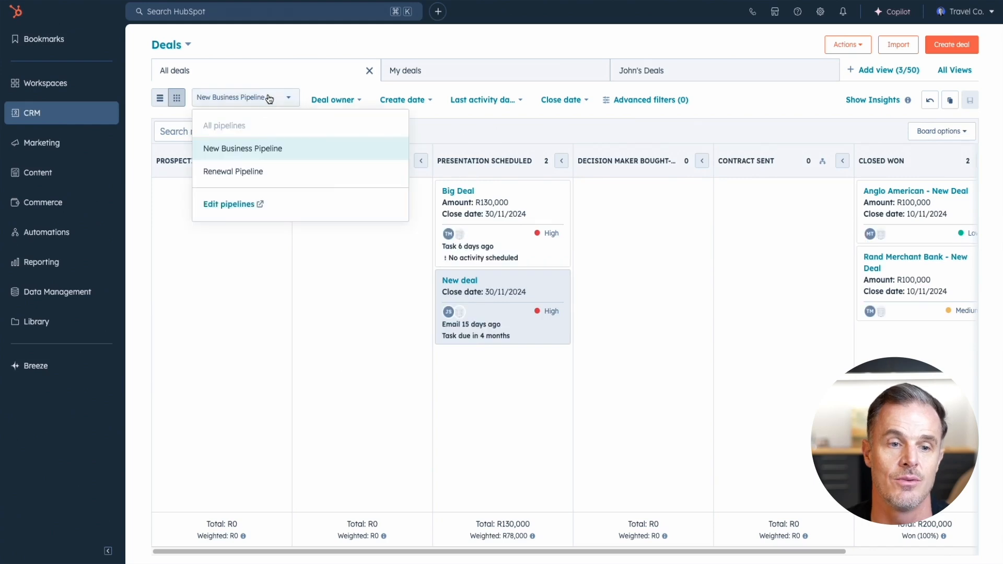
{"action": "left_click", "coordinate": [231, 171]}
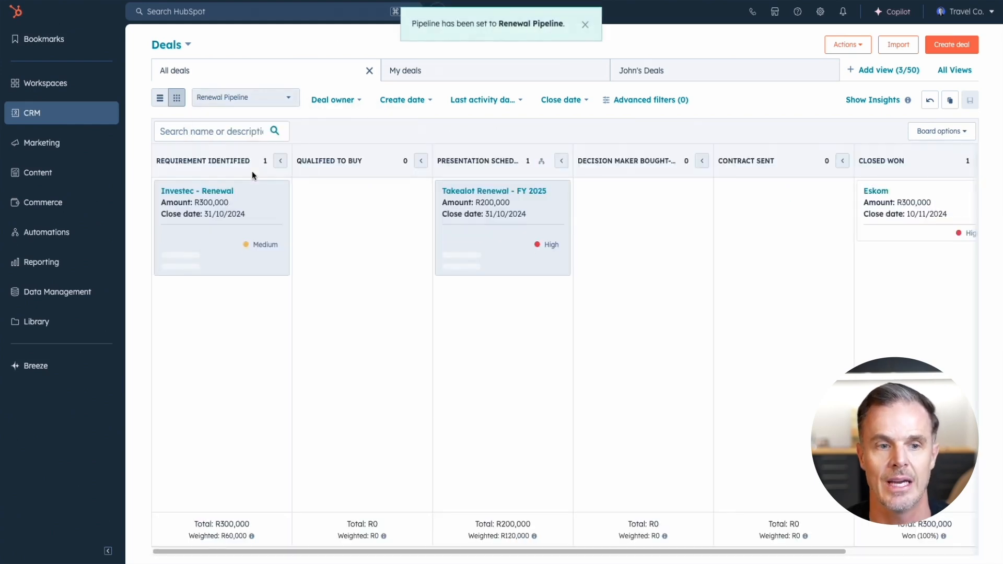